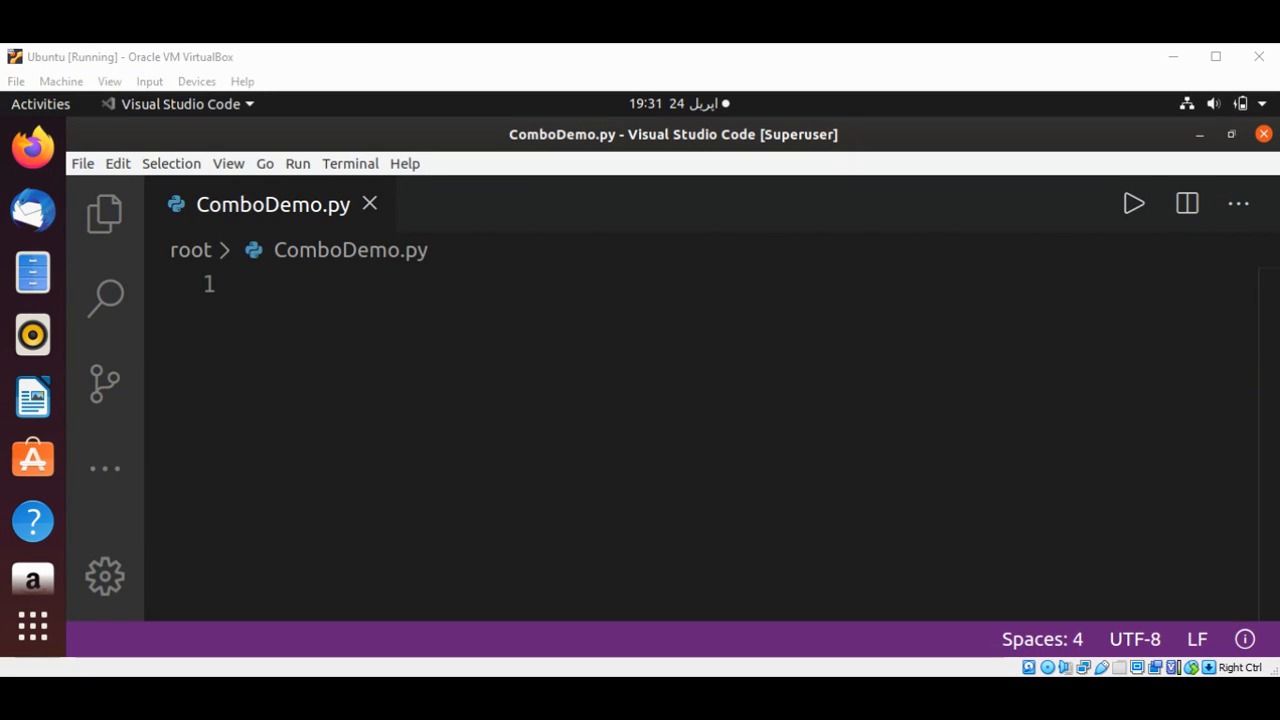
mouse_move(1056, 80)
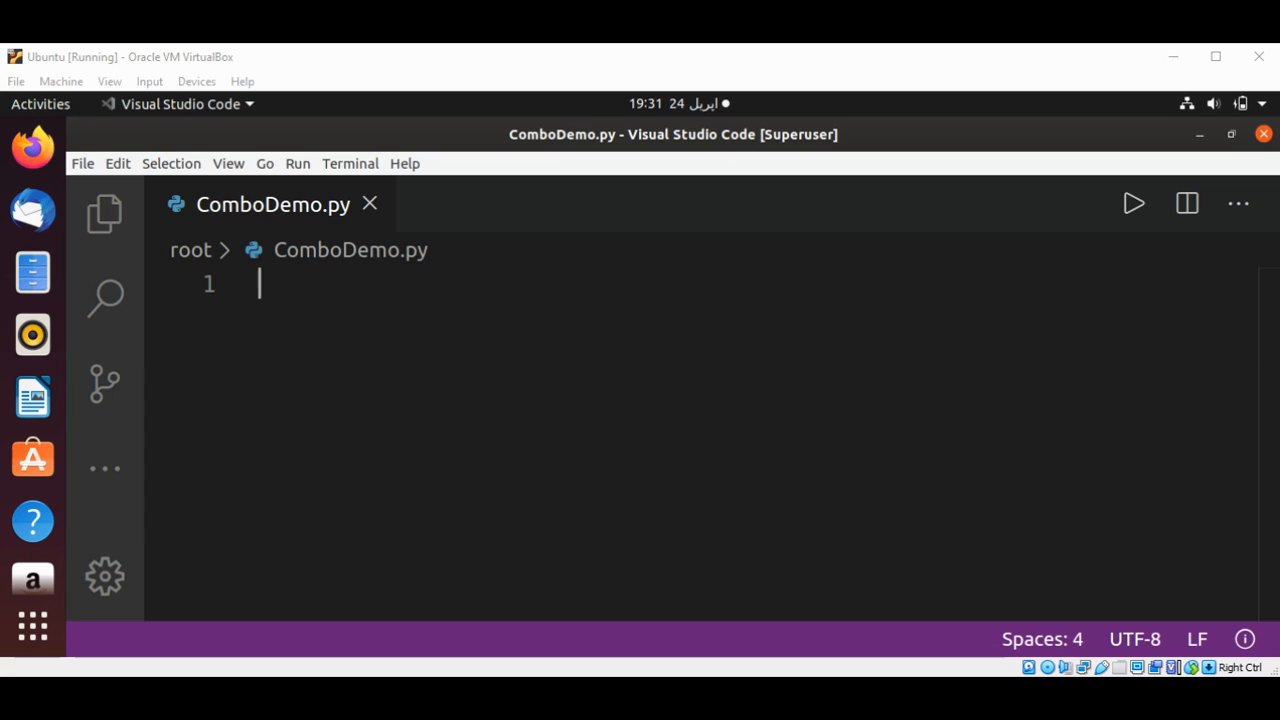
mouse_move(636, 318)
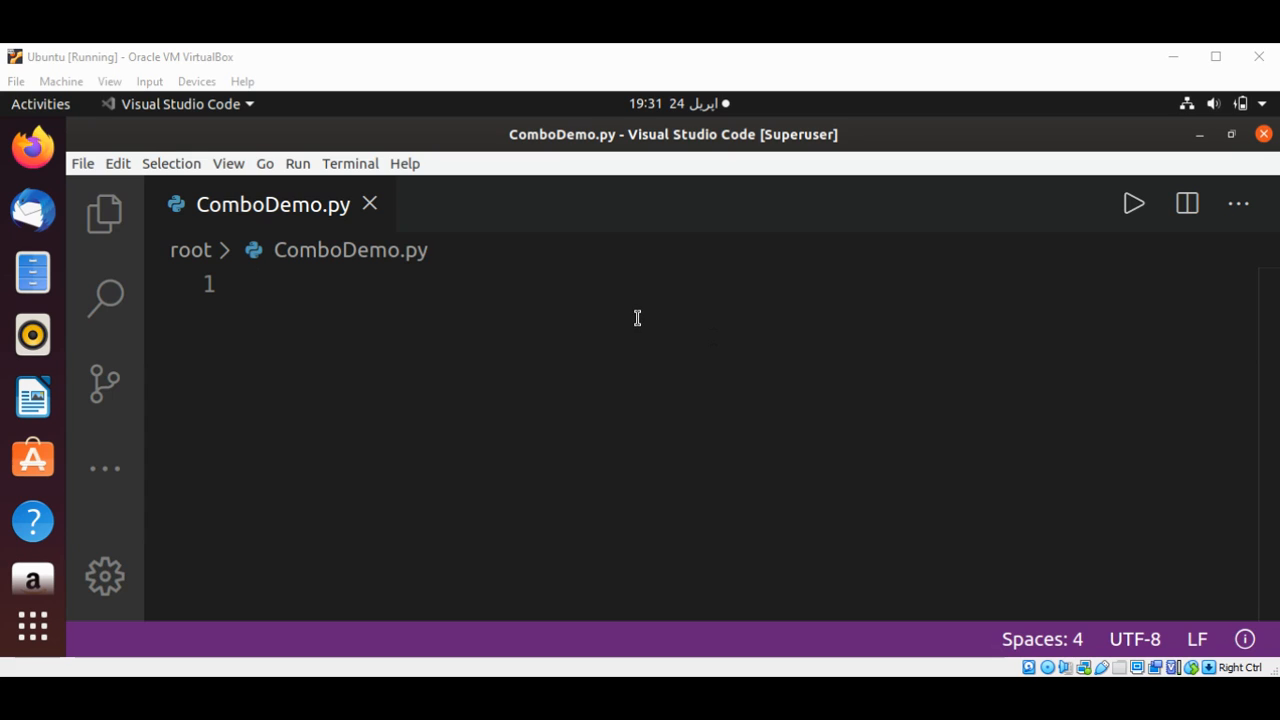
mouse_move(352, 300)
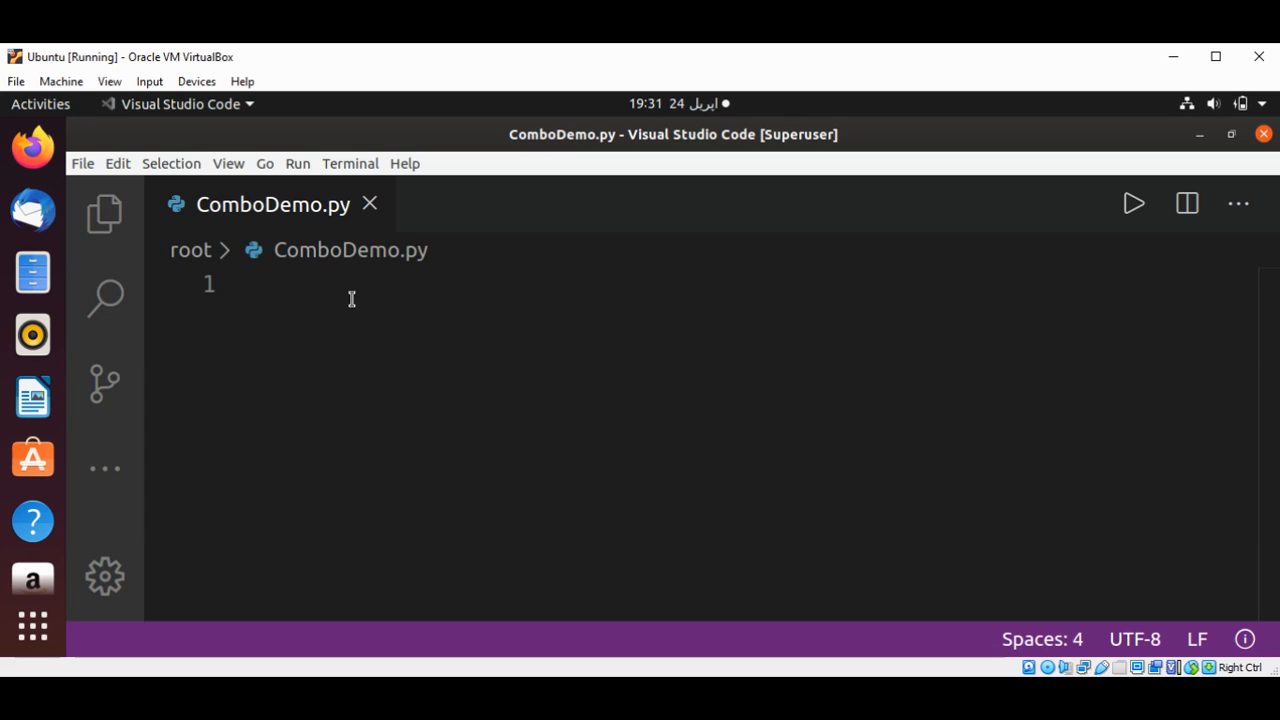
Write the two import lines: 'import tkinter as tk' and 'from tkinter import tk'
type("import")
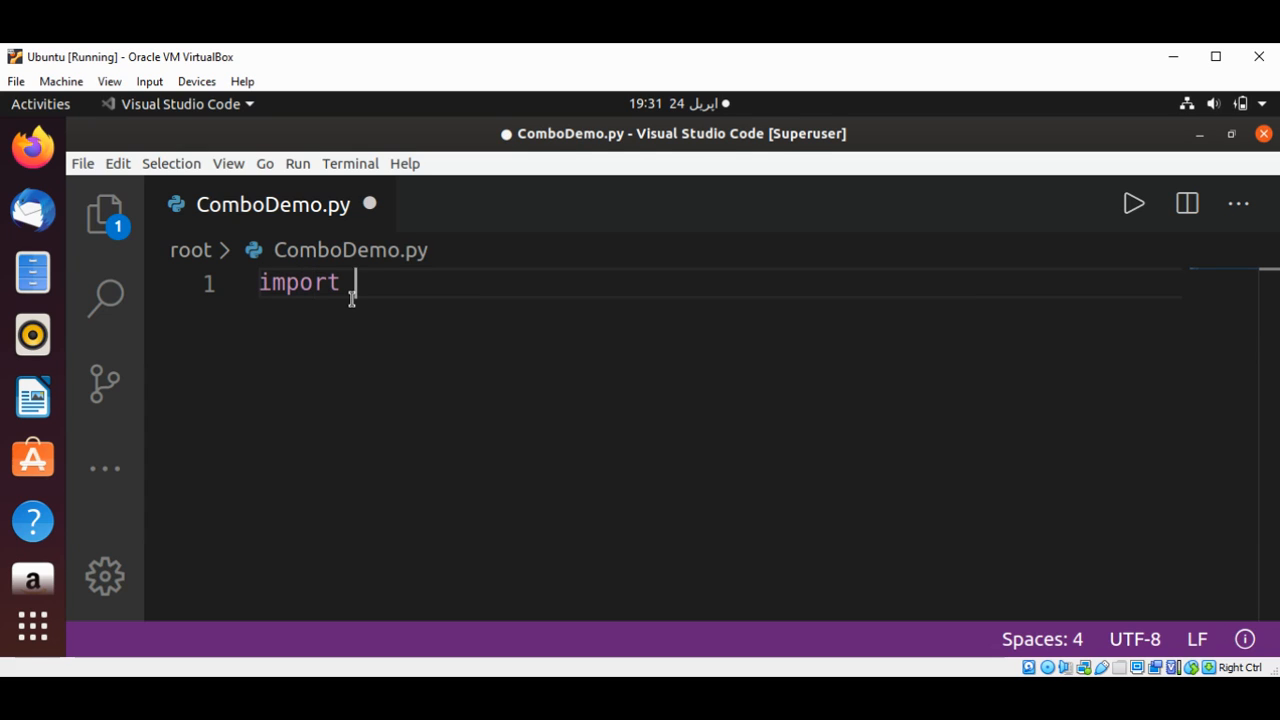
type("tkin")
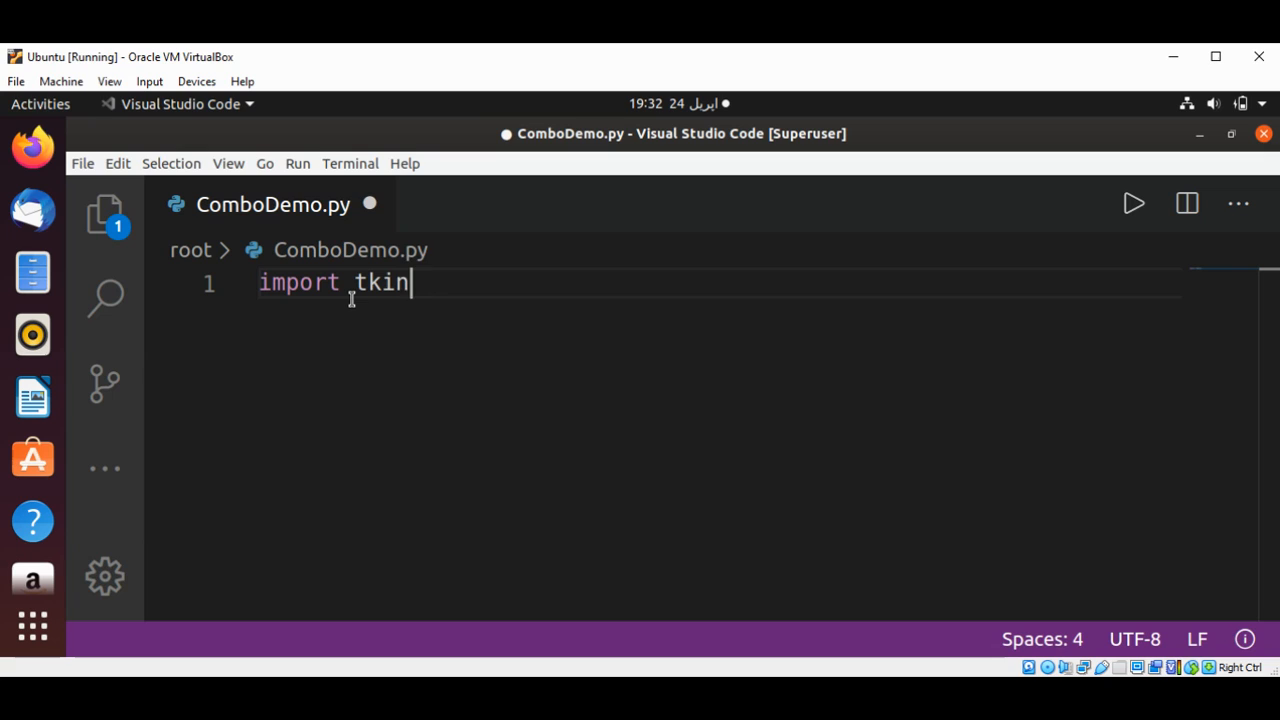
type("ter as t")
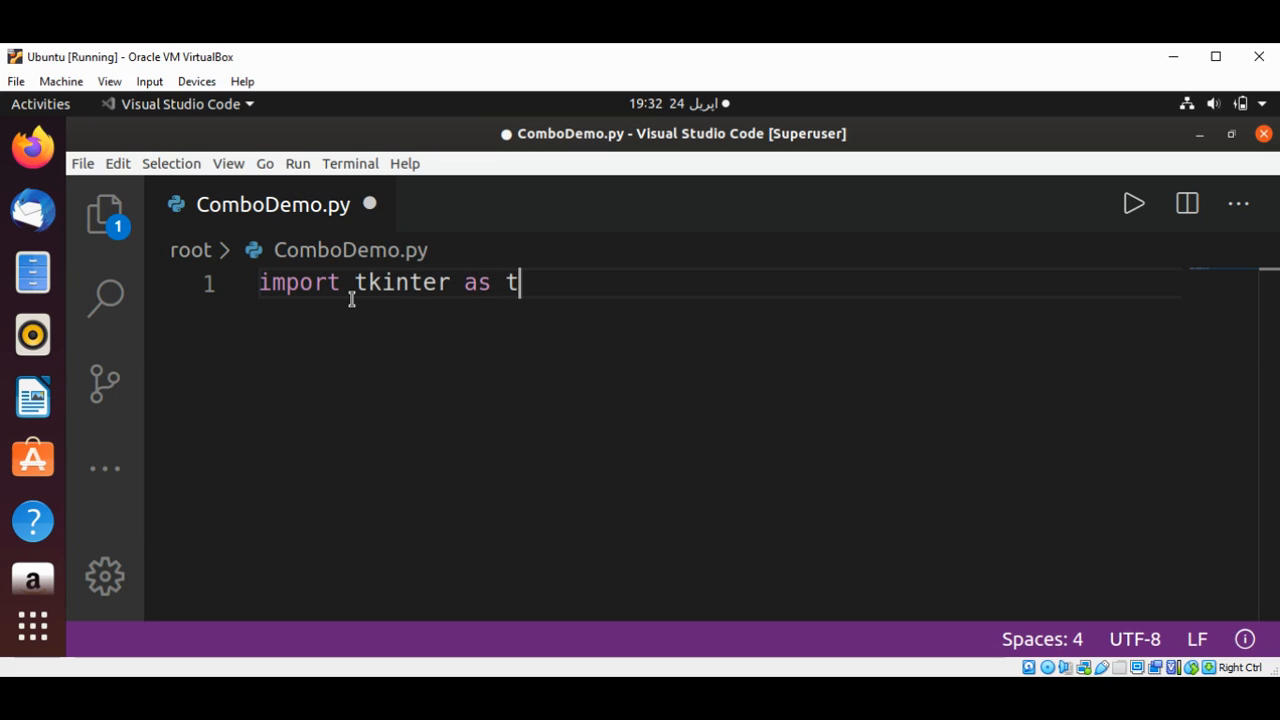
type("kinte")
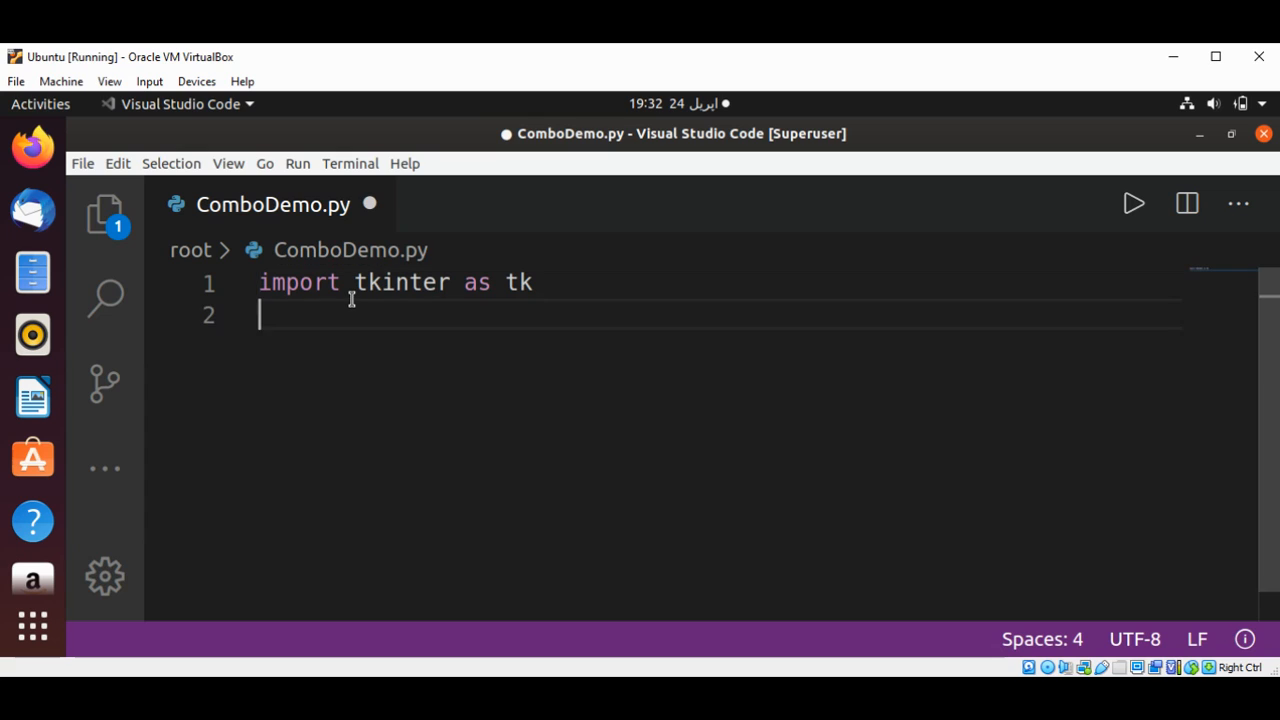
type("f")
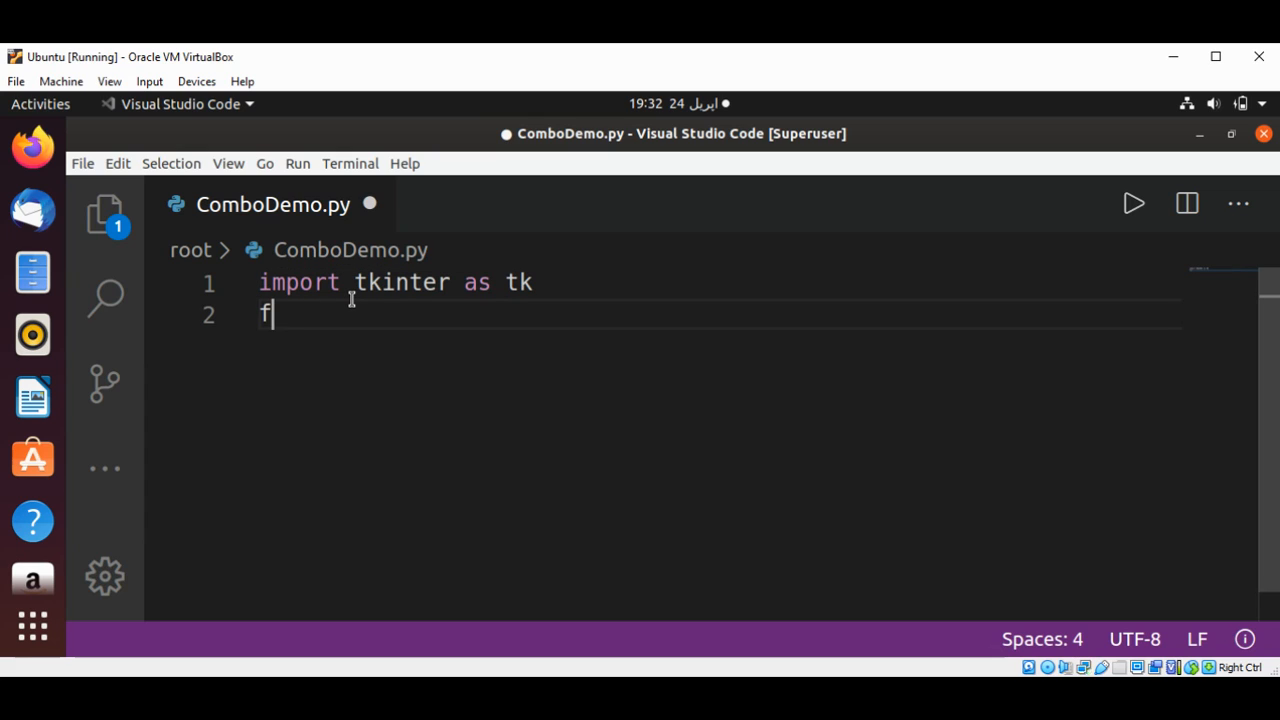
type("rom tkint")
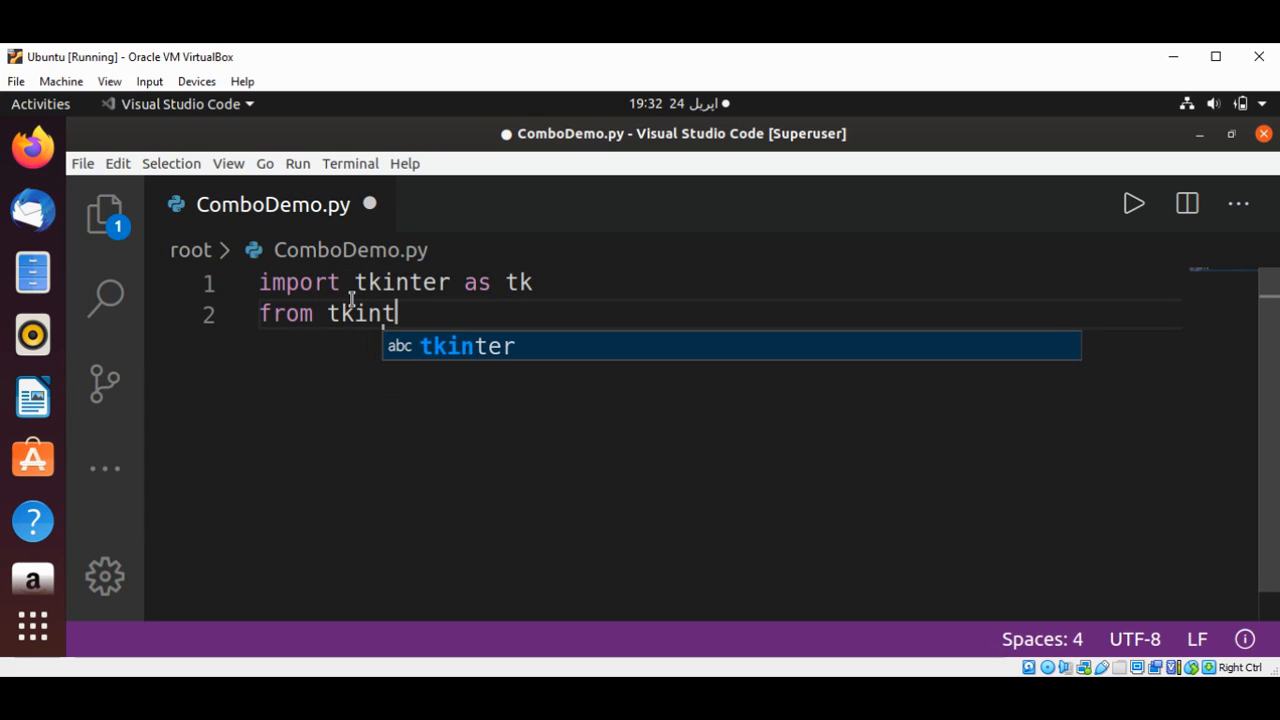
type("er import tk")
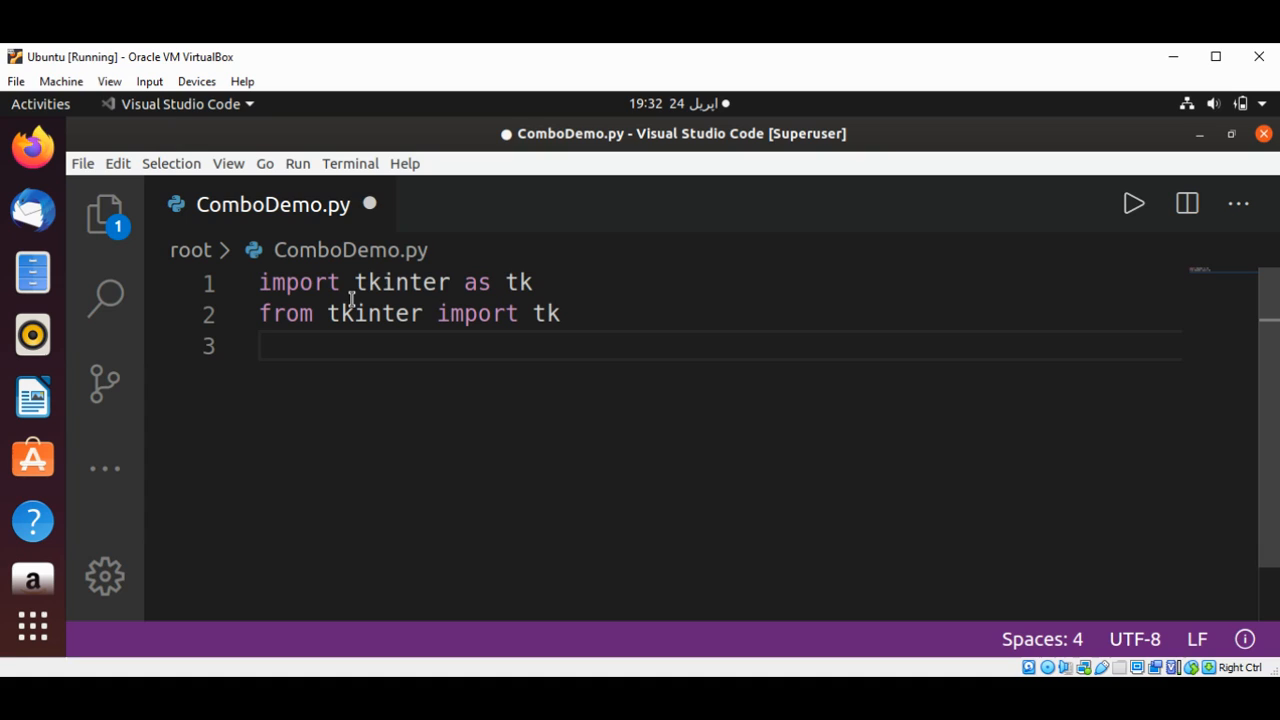
Create the main window with 'gui = tk.Tk()' on its own line
type("gui")
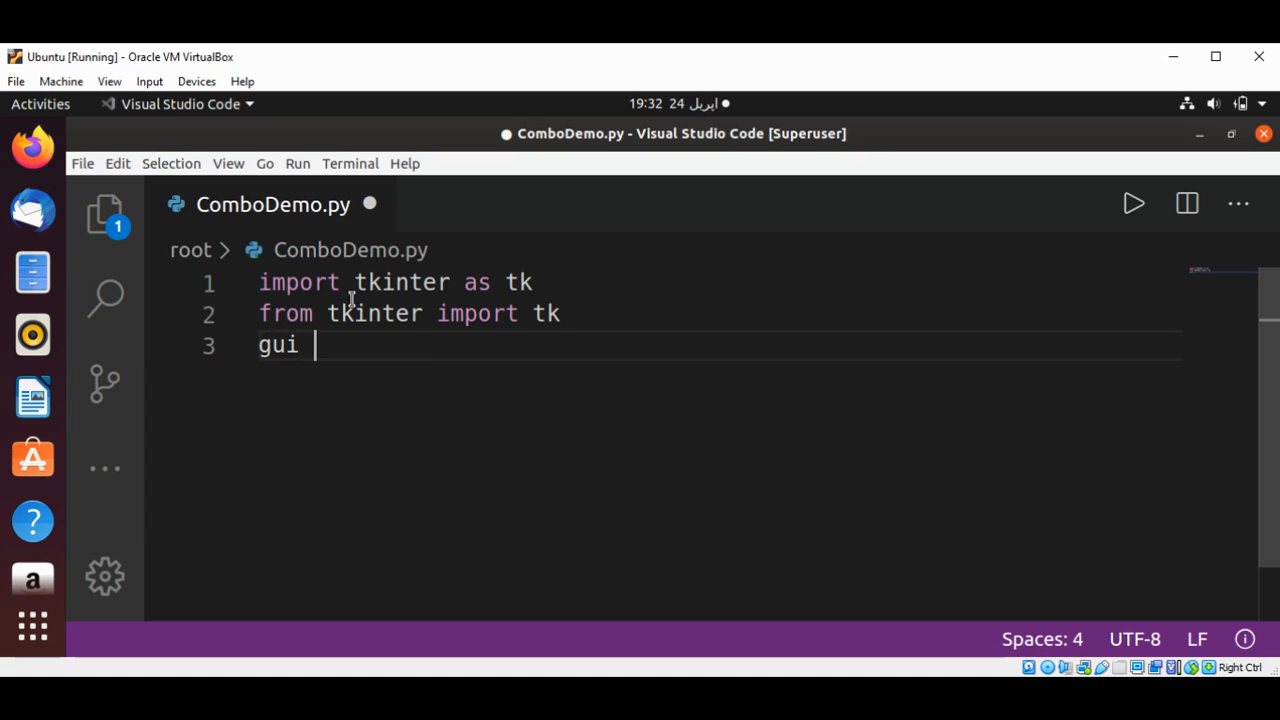
type("=")
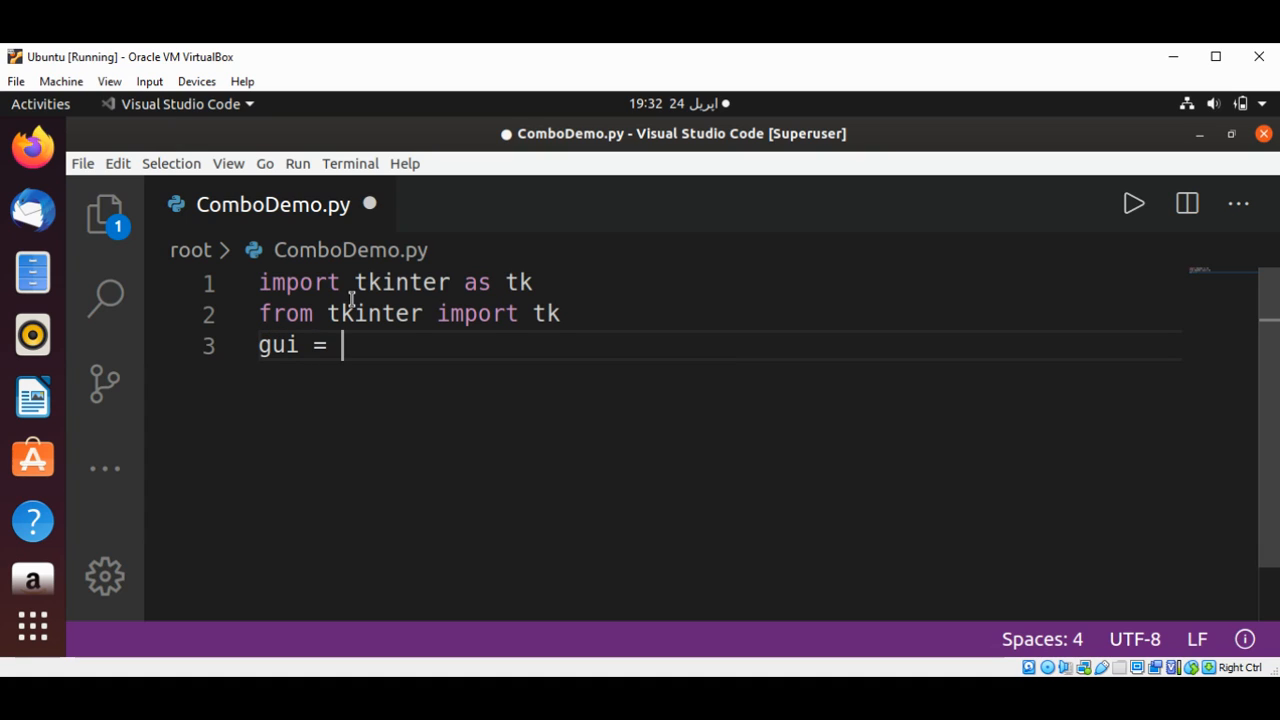
type("tk.")
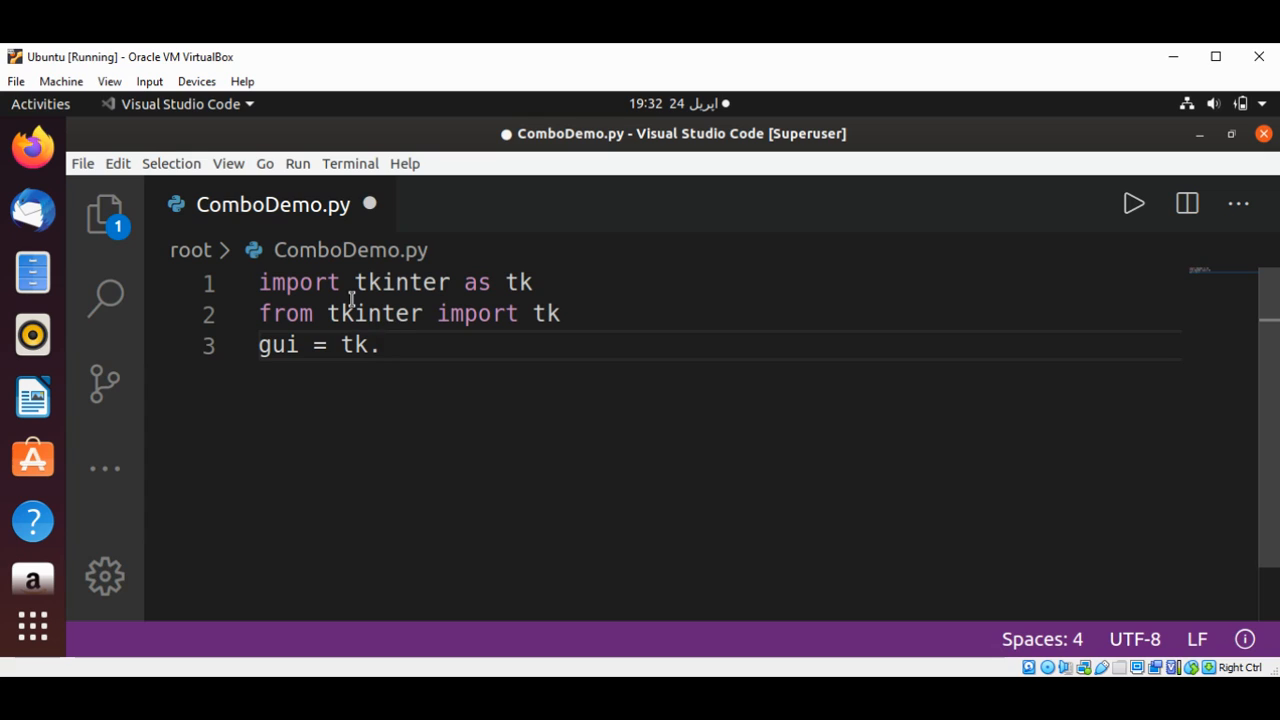
type("Tk()")
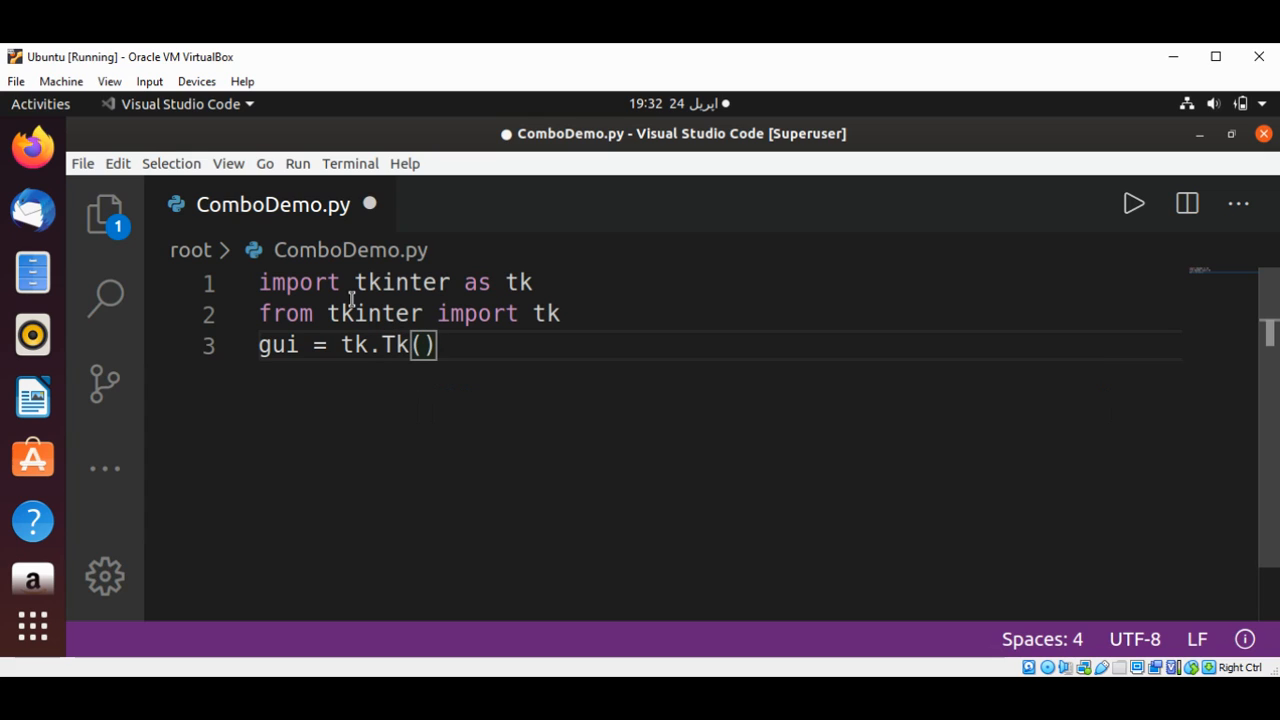
key("Enter")
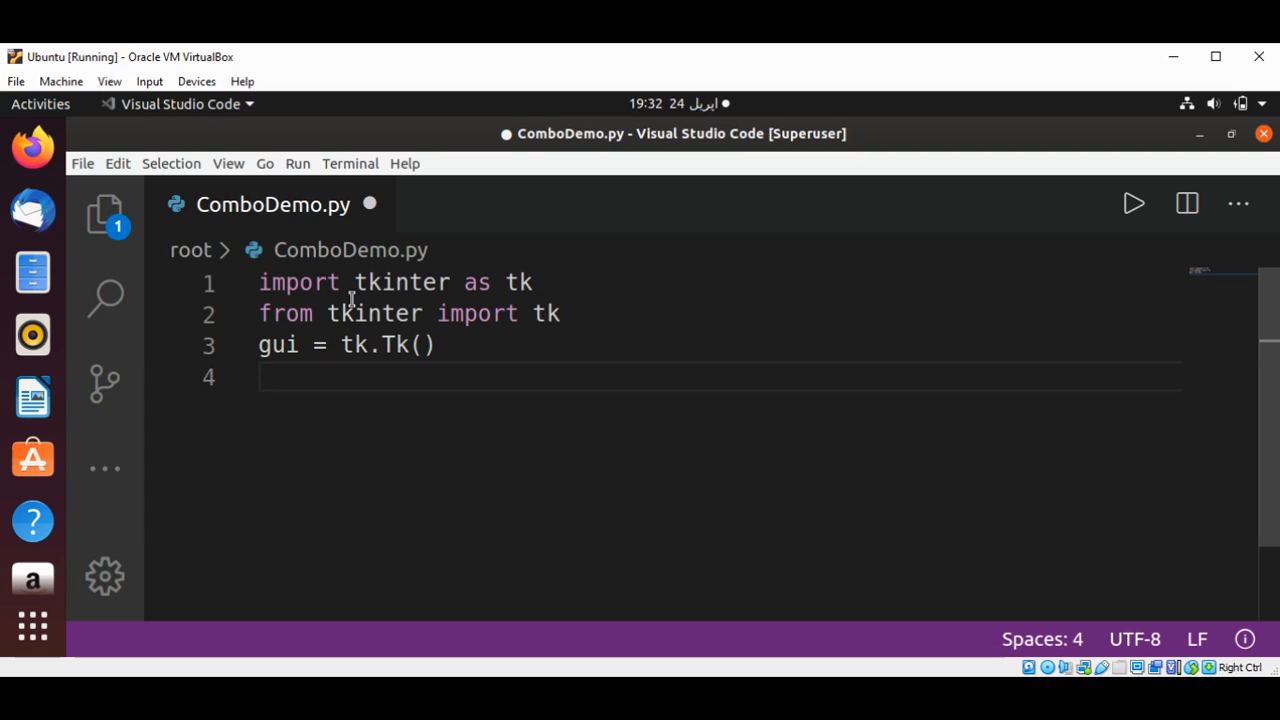
Write line 4 as 'my_var = tk.StringVar()'
type("m")
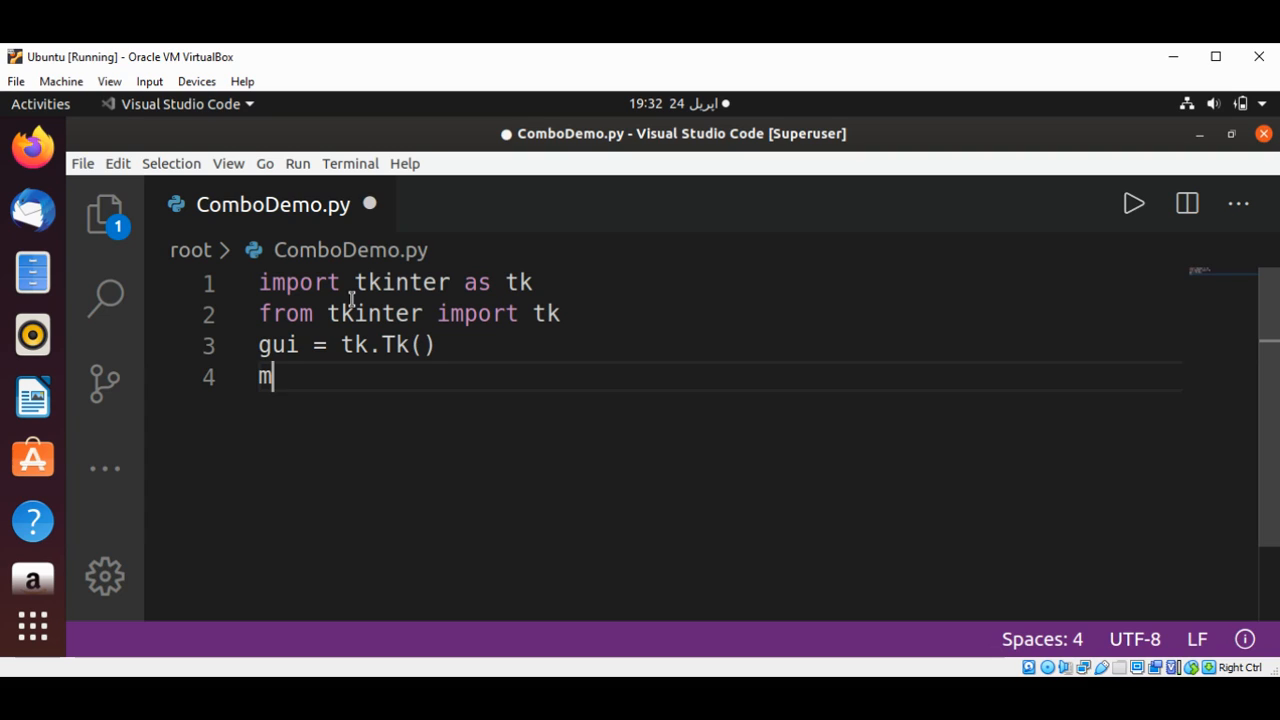
type("y_var")
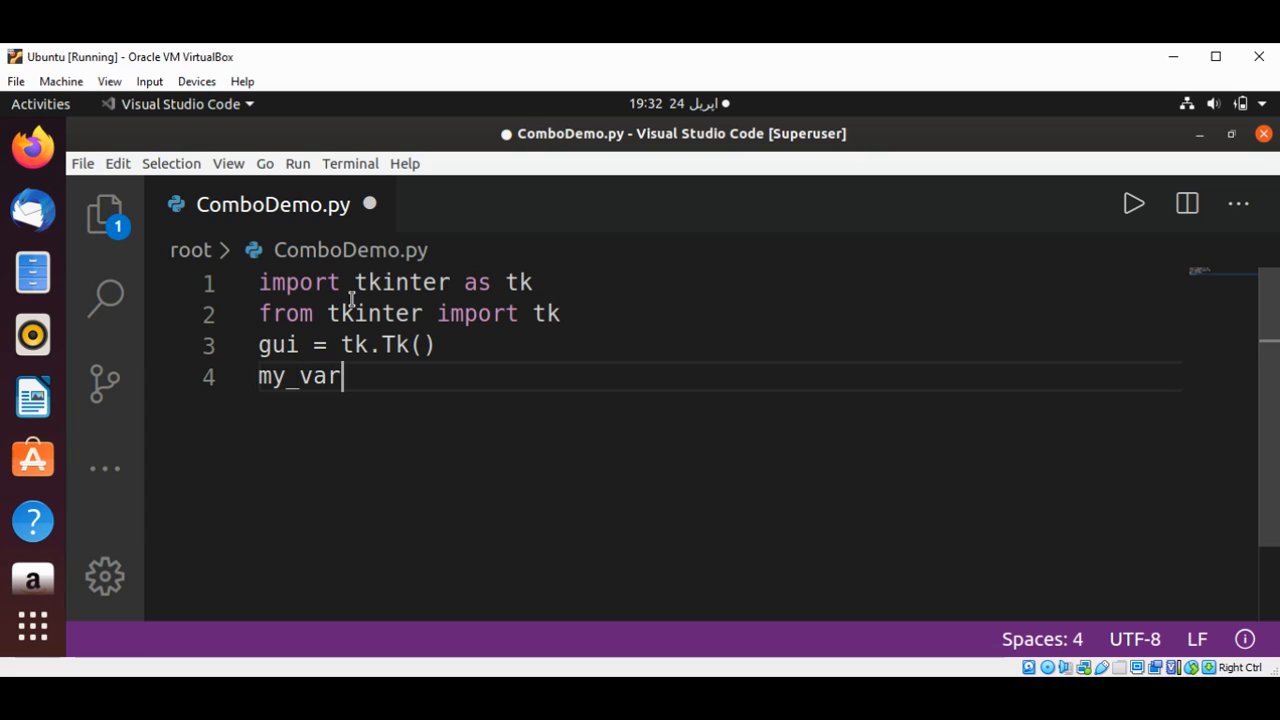
type("=")
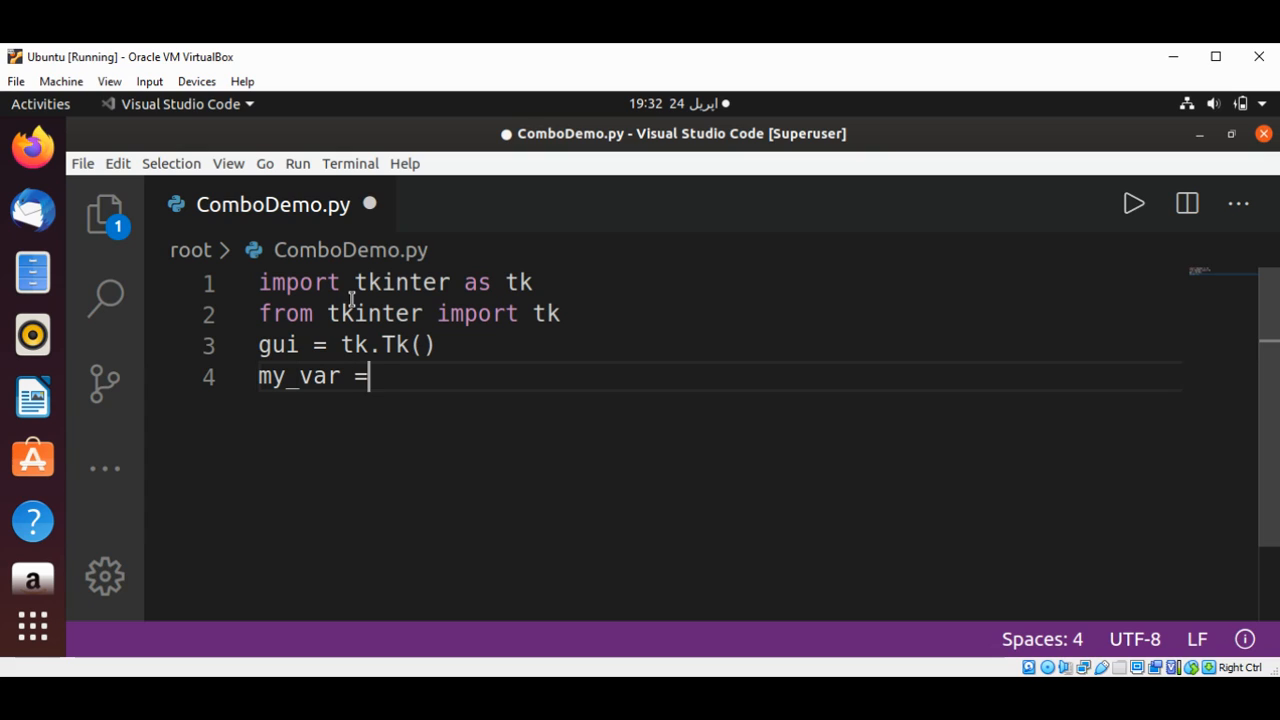
type("tk.")
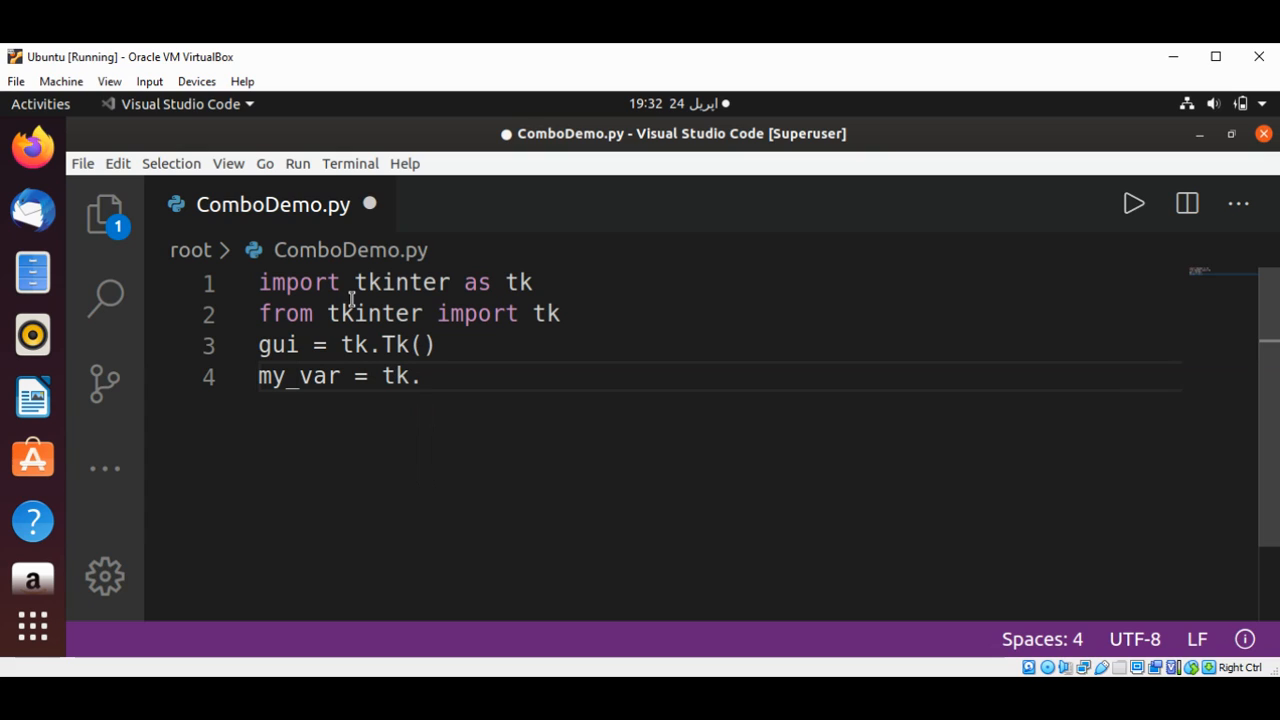
type("String")
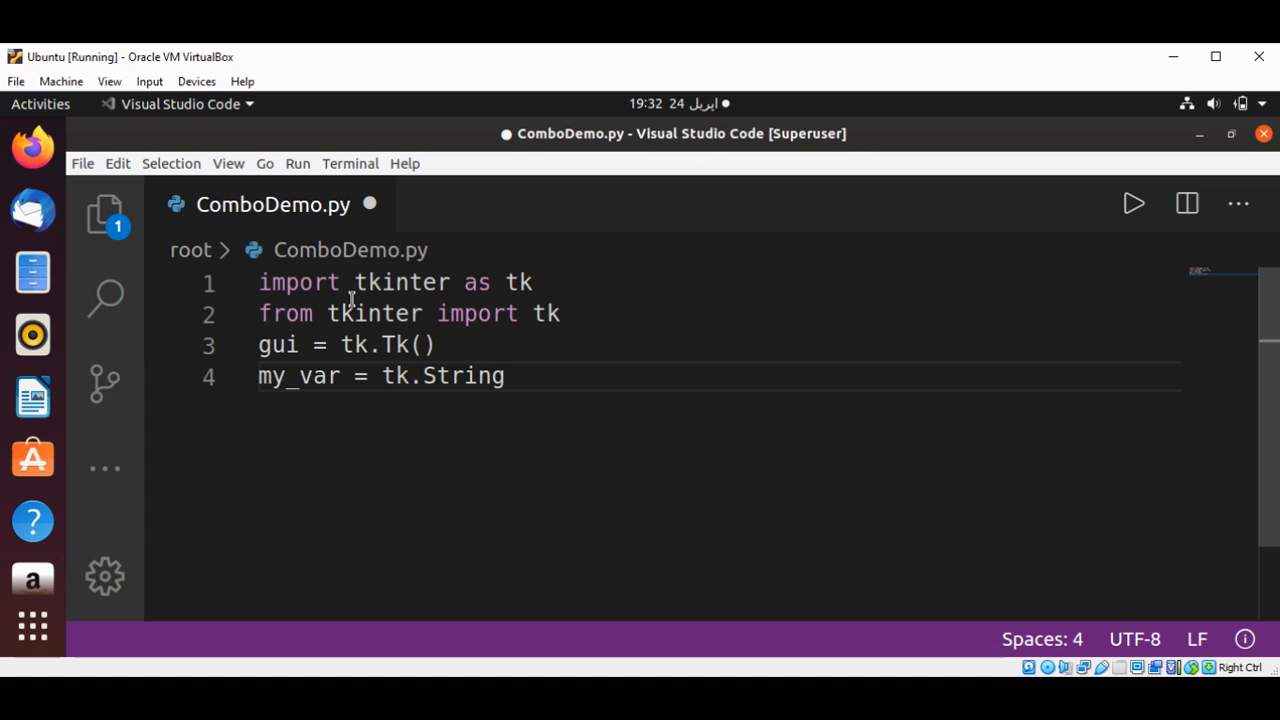
type("Var()")
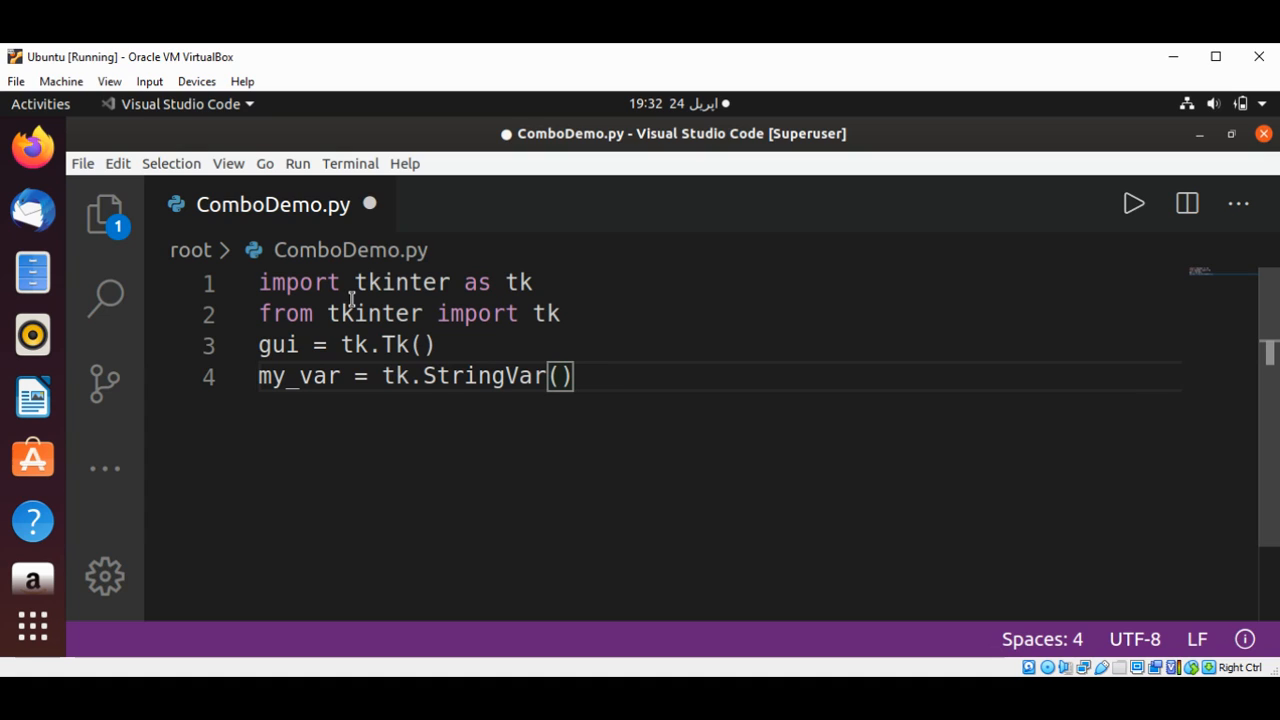
key("Enter")
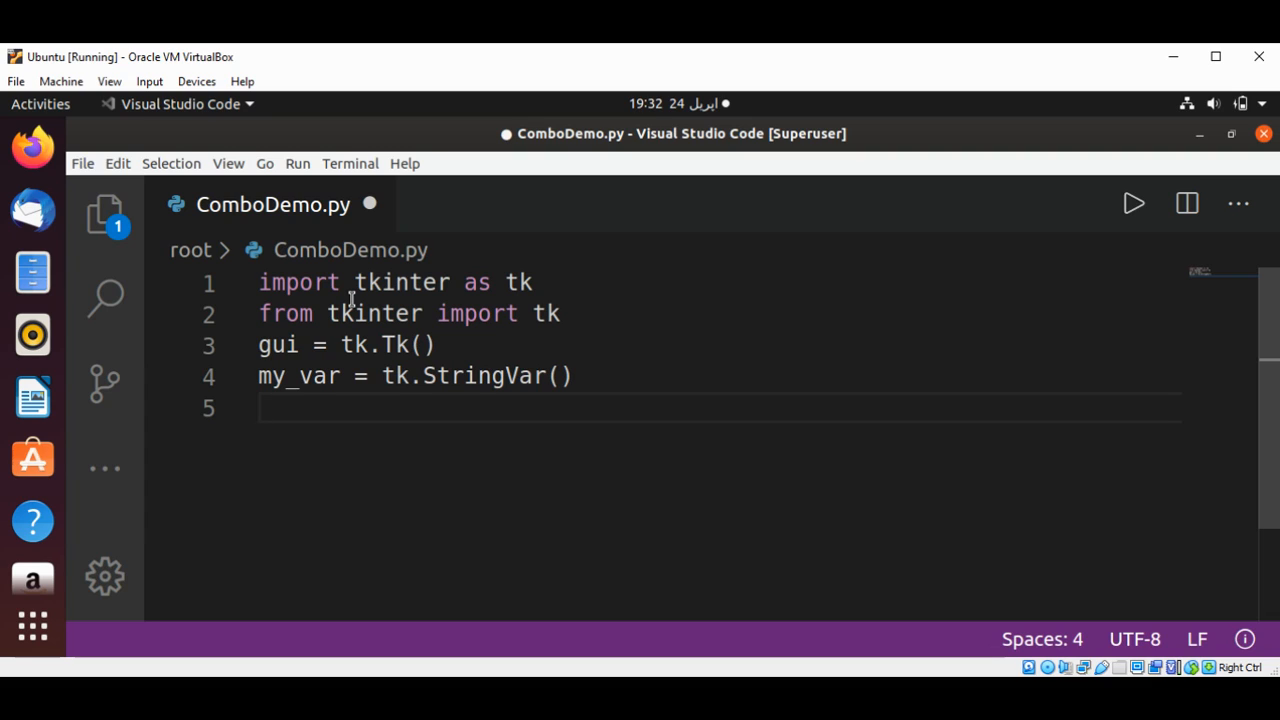
Write 'combobox = ttk.Combobox(gui, textvariable=my_var', accepting the my_var completion
type("comb")
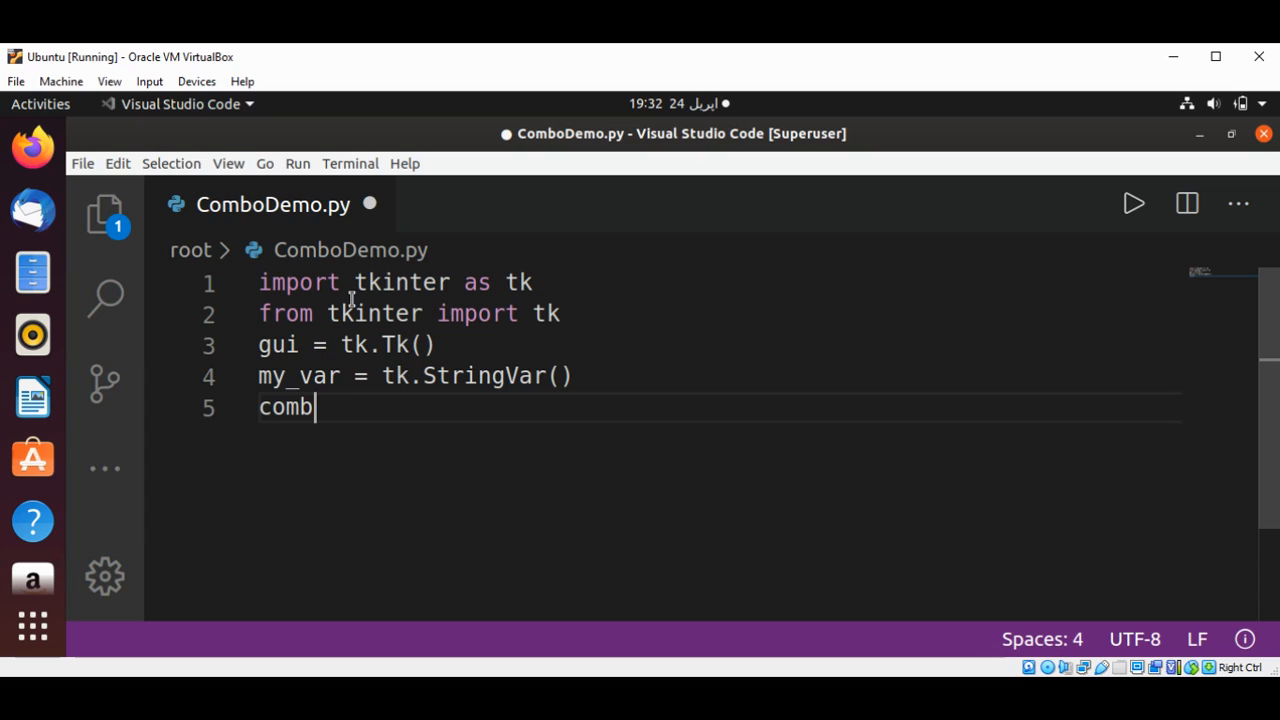
type("obox")
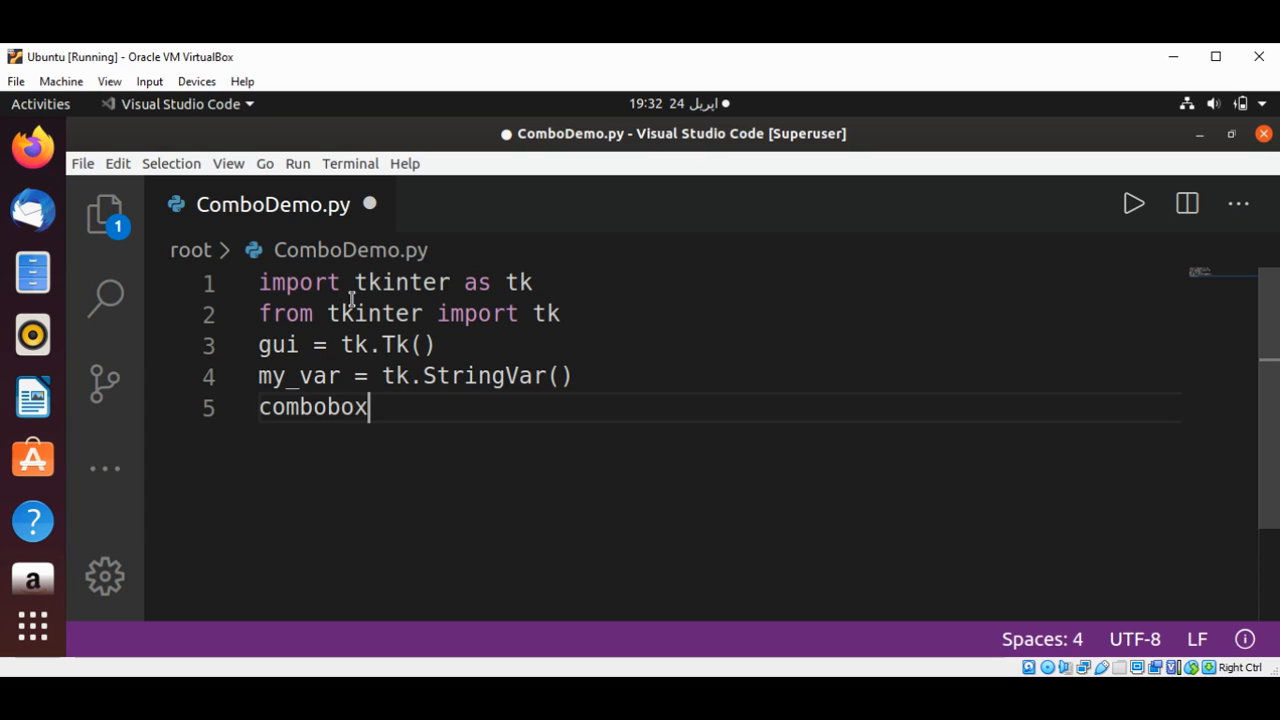
type("=")
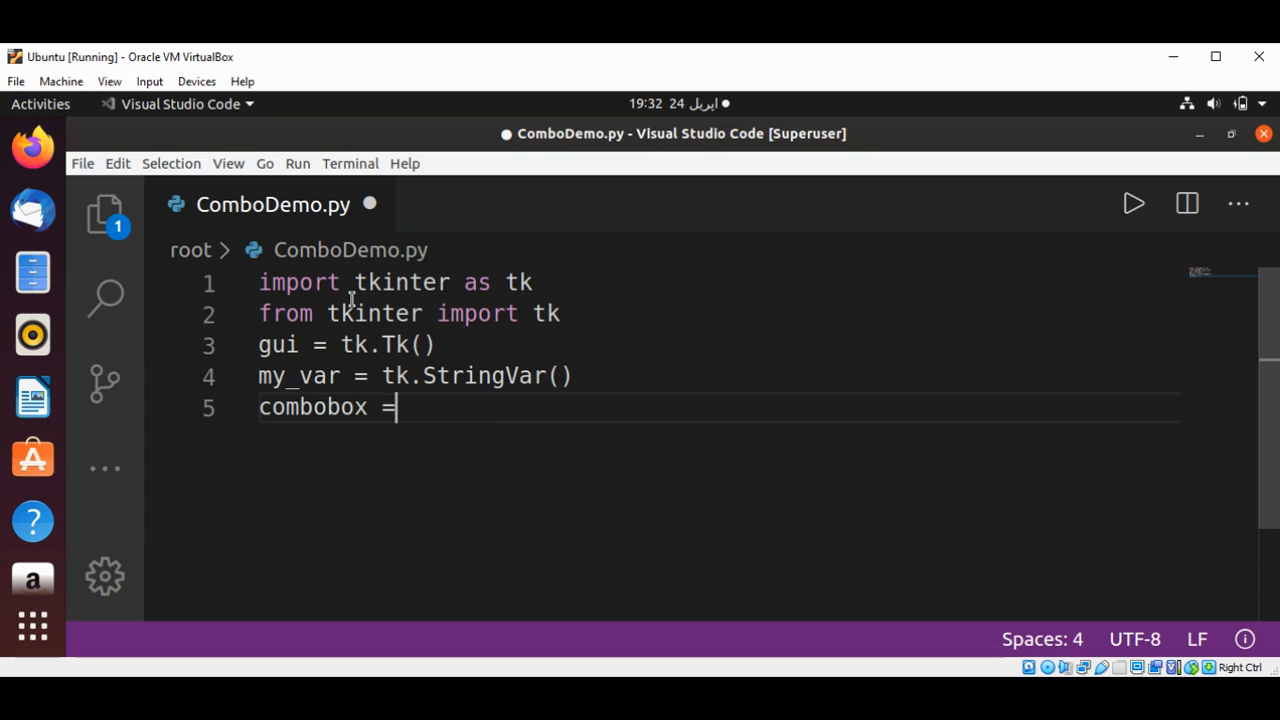
type("ttk.")
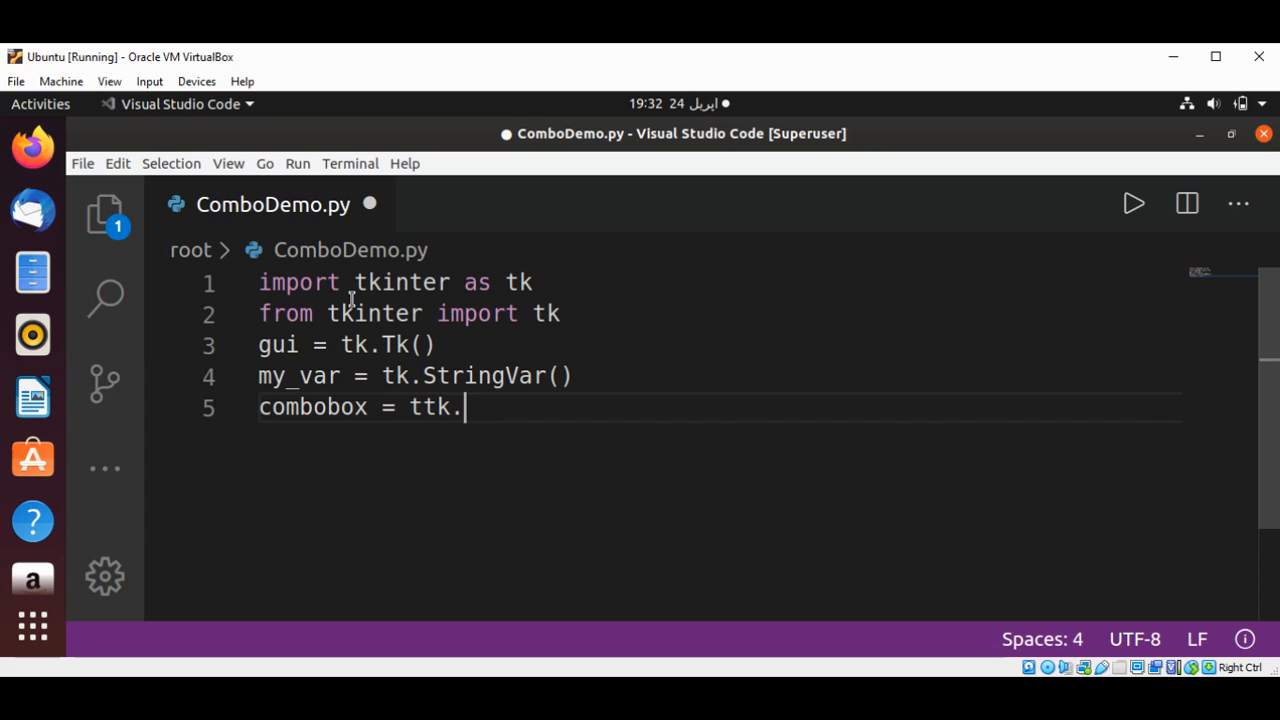
type("Combobox(")
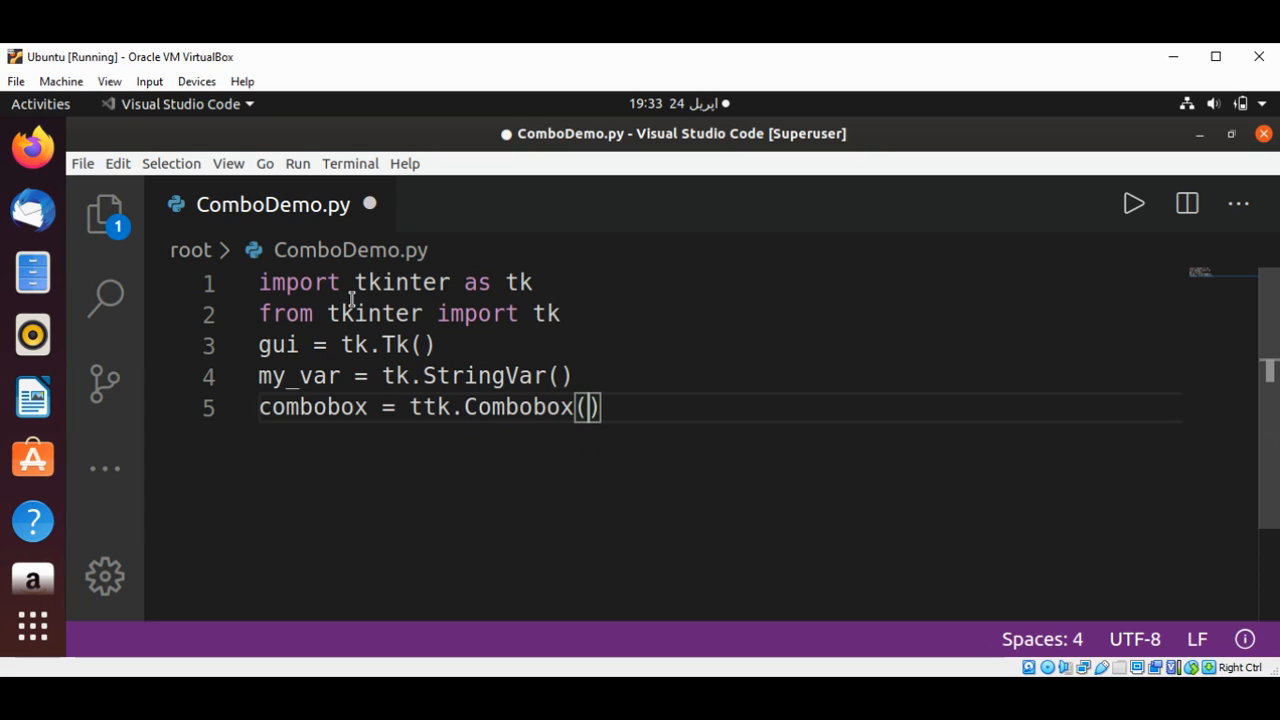
type("gui")
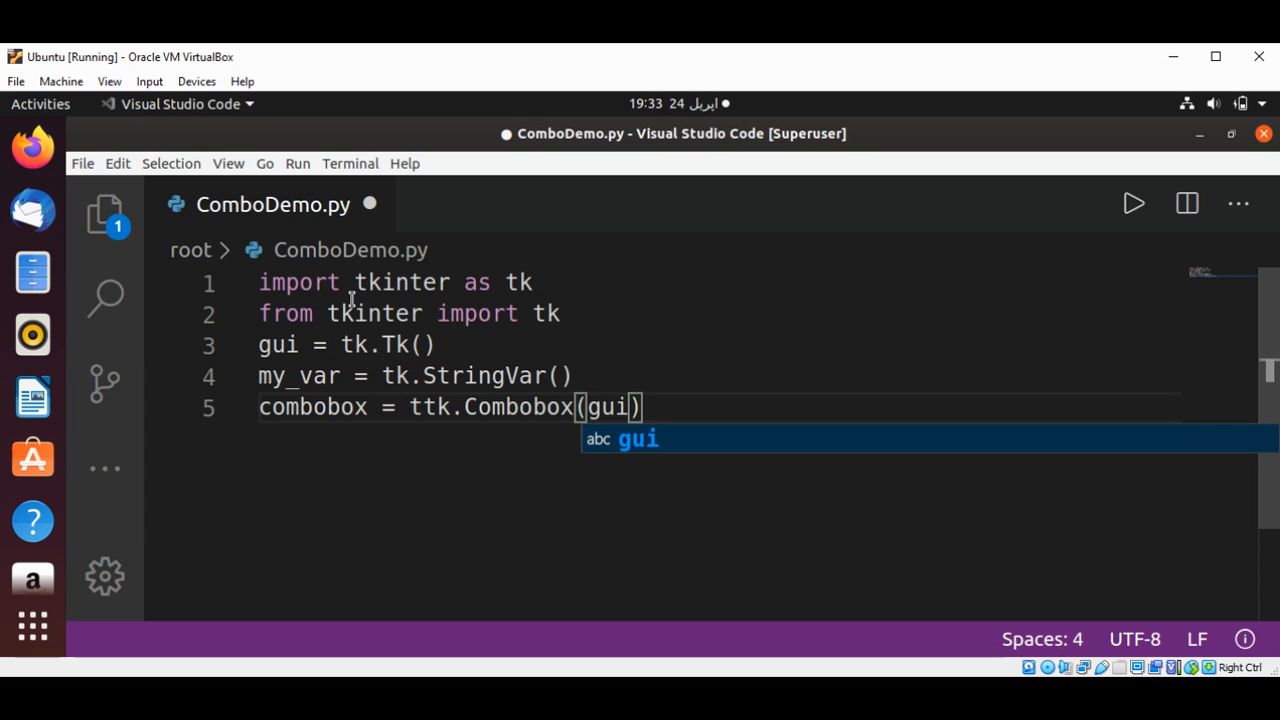
type(",")
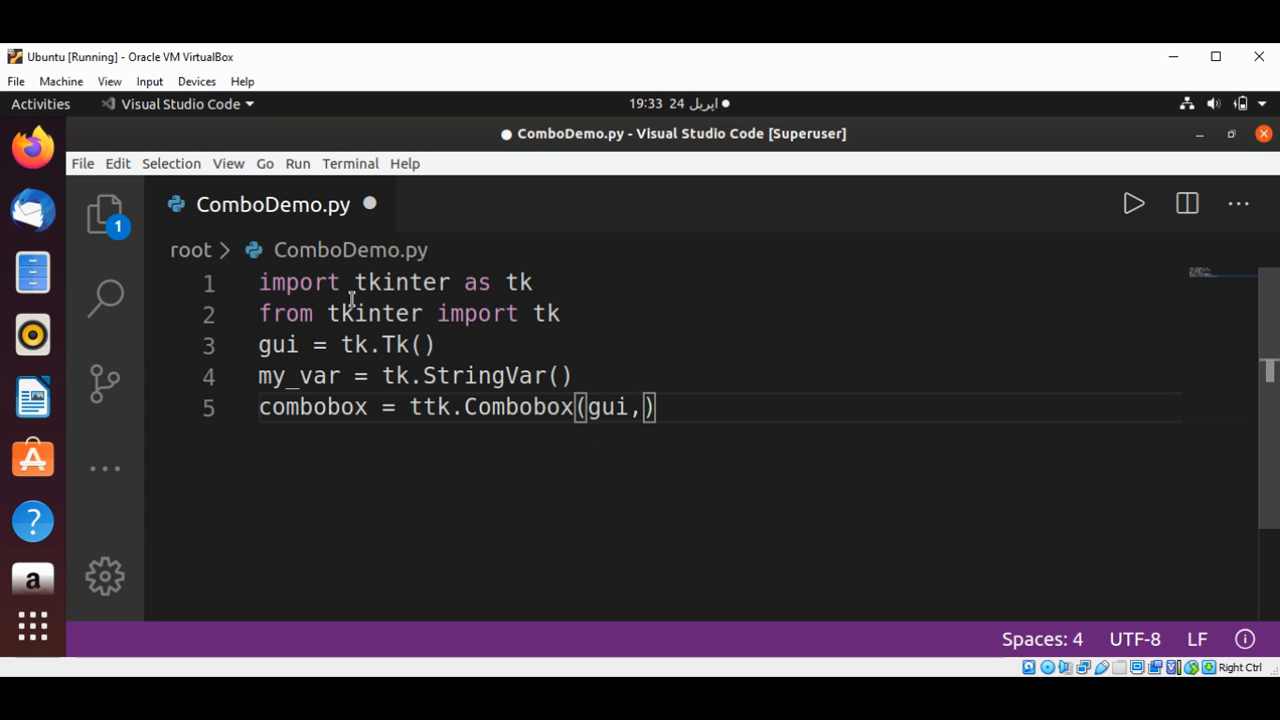
type("textvar")
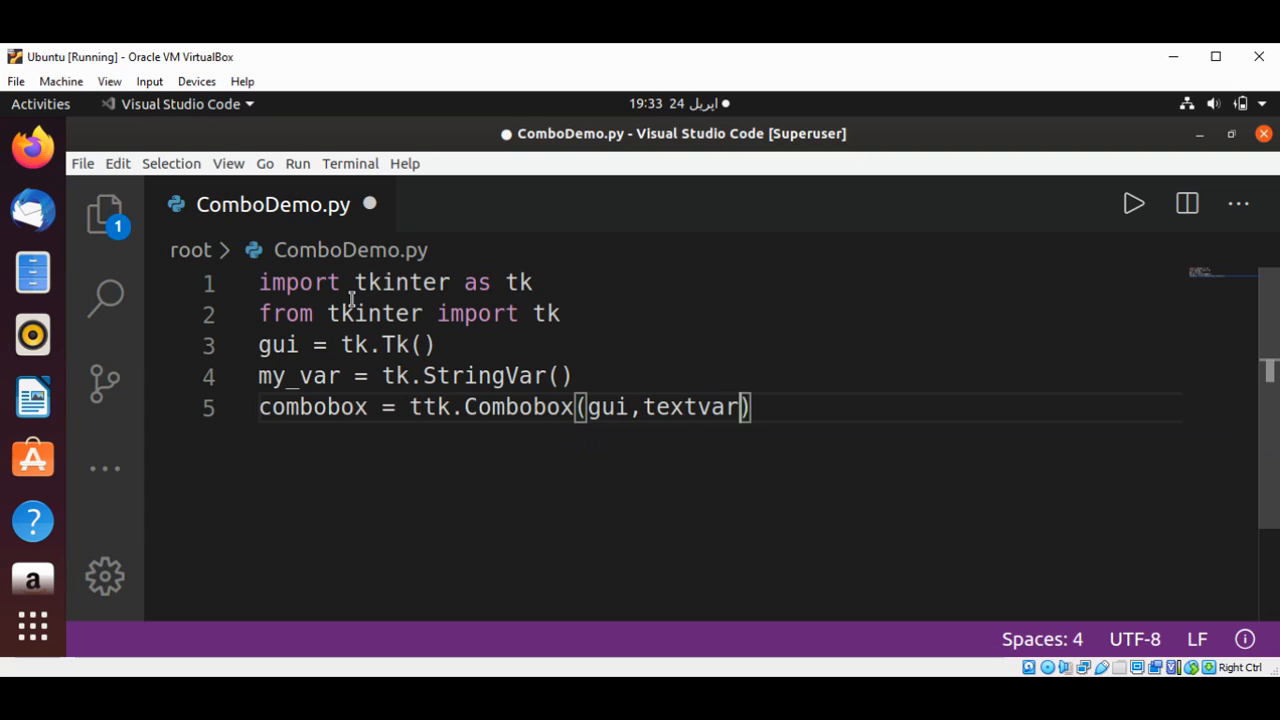
type("iable")
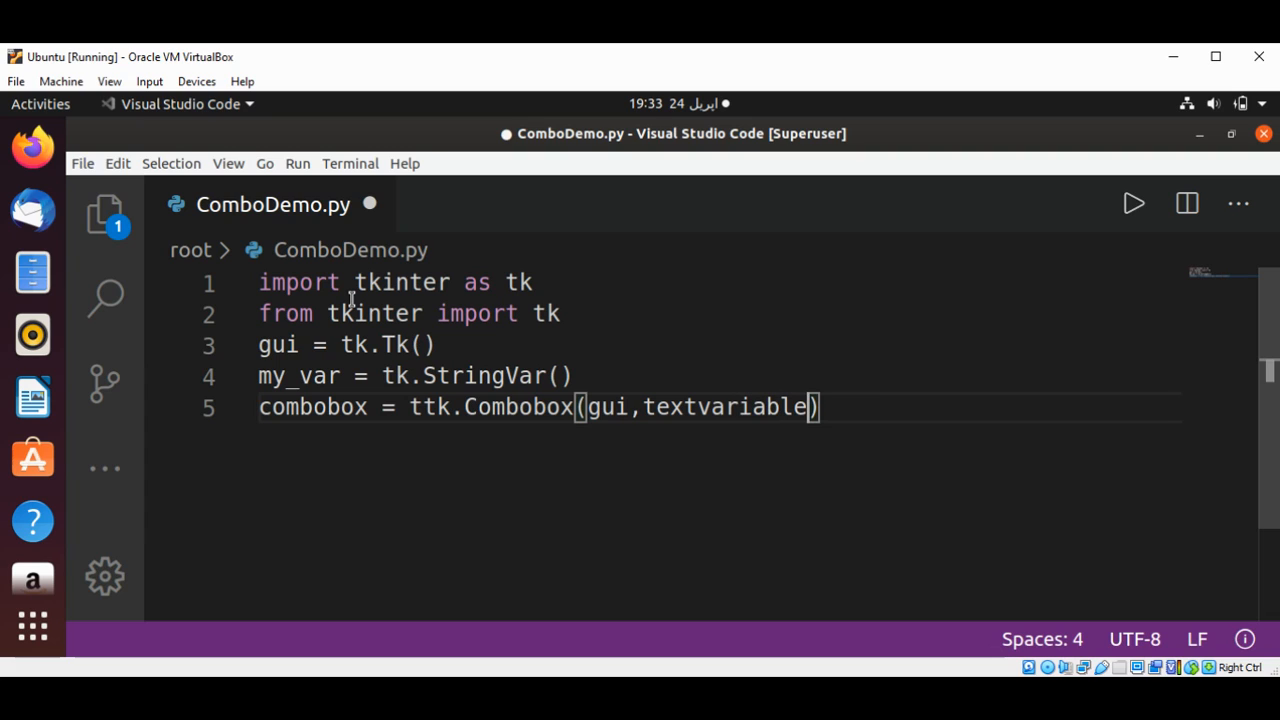
type("=")
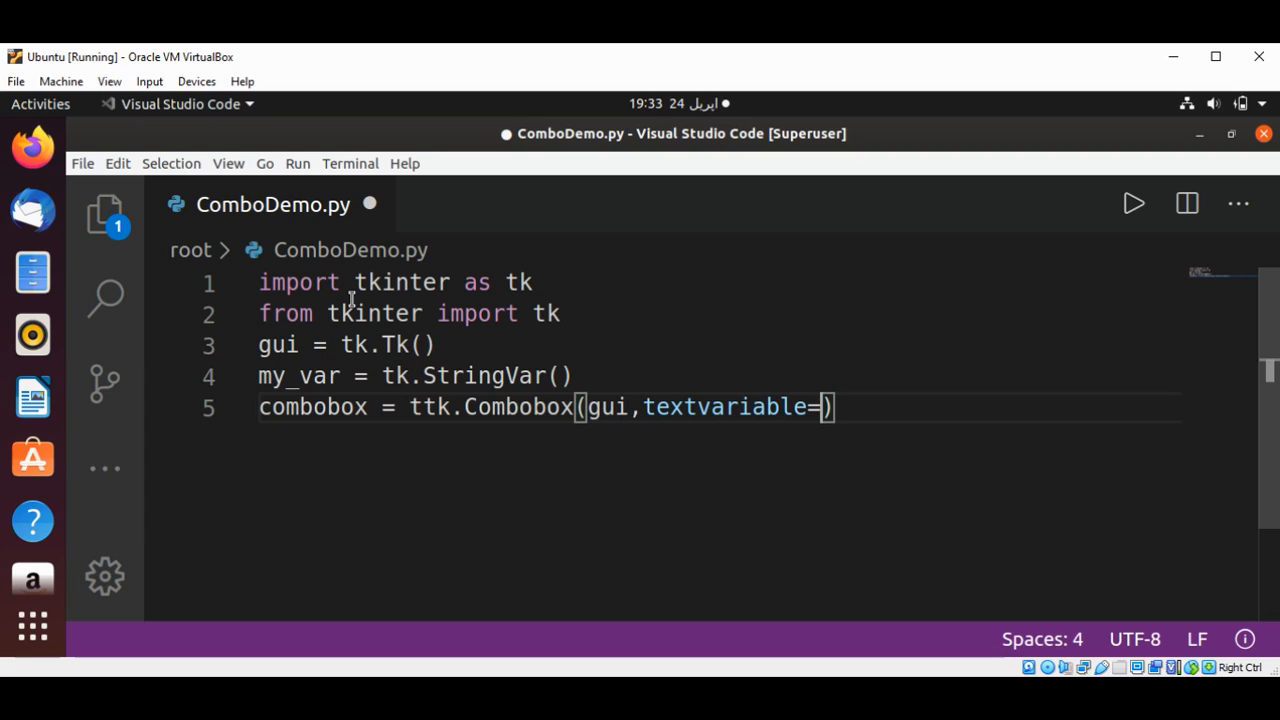
type("my")
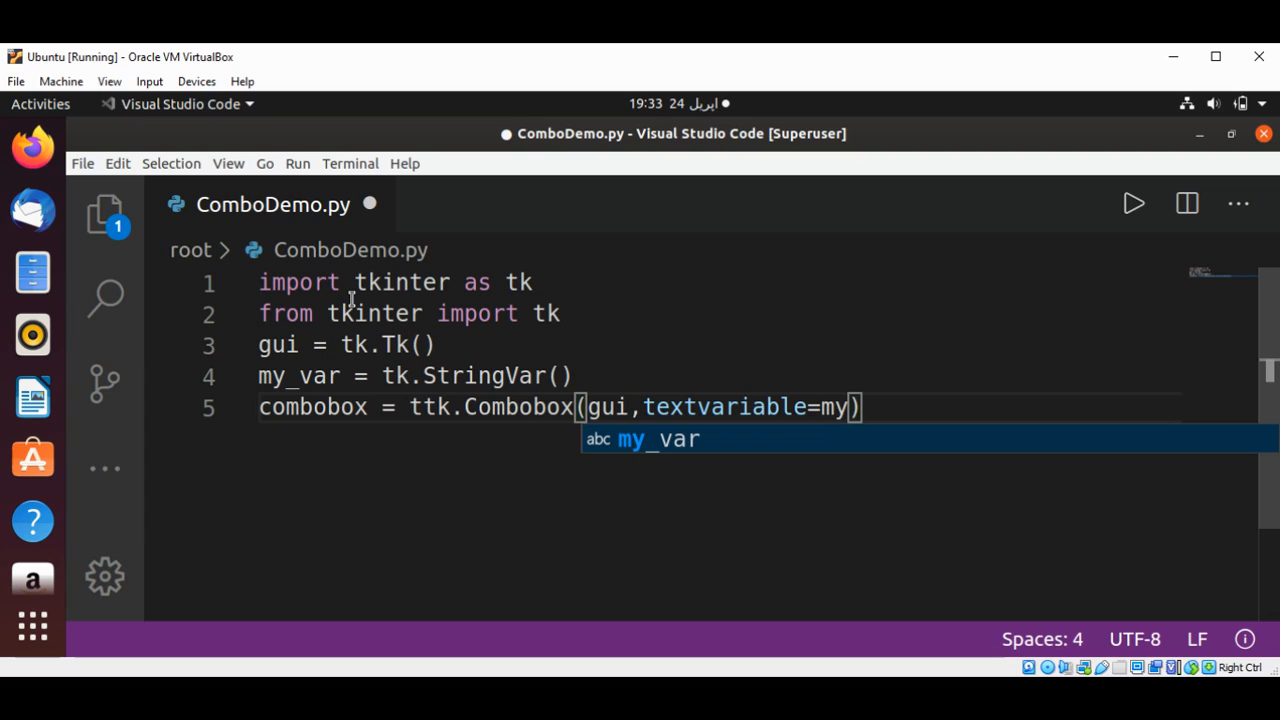
key("Tab")
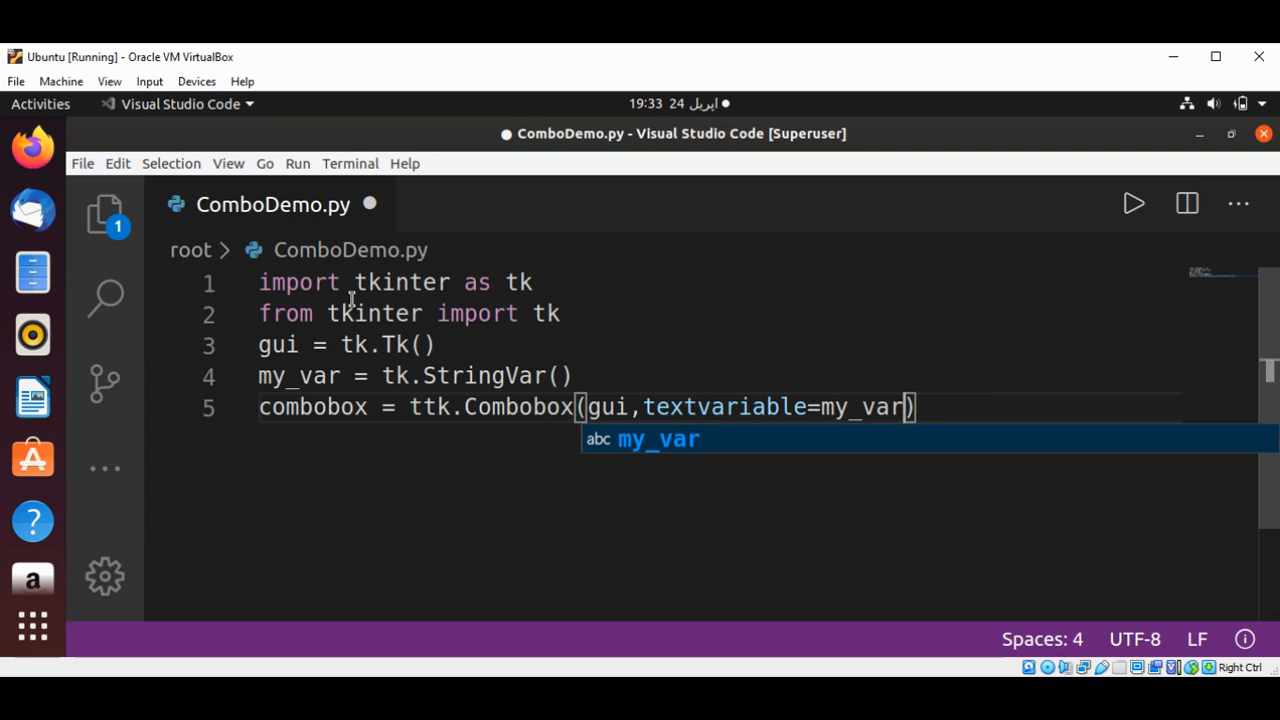
Add values=["Java","Python","C++"] to the Combobox arguments
type(",")
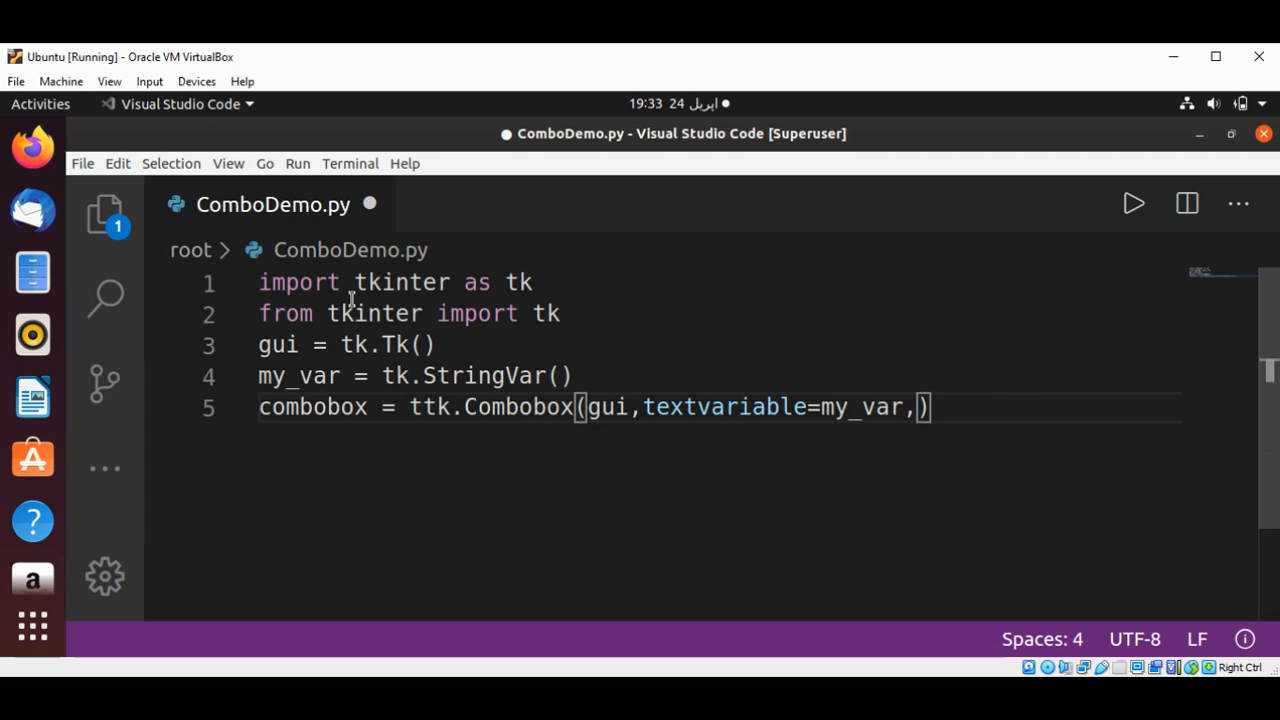
type("values")
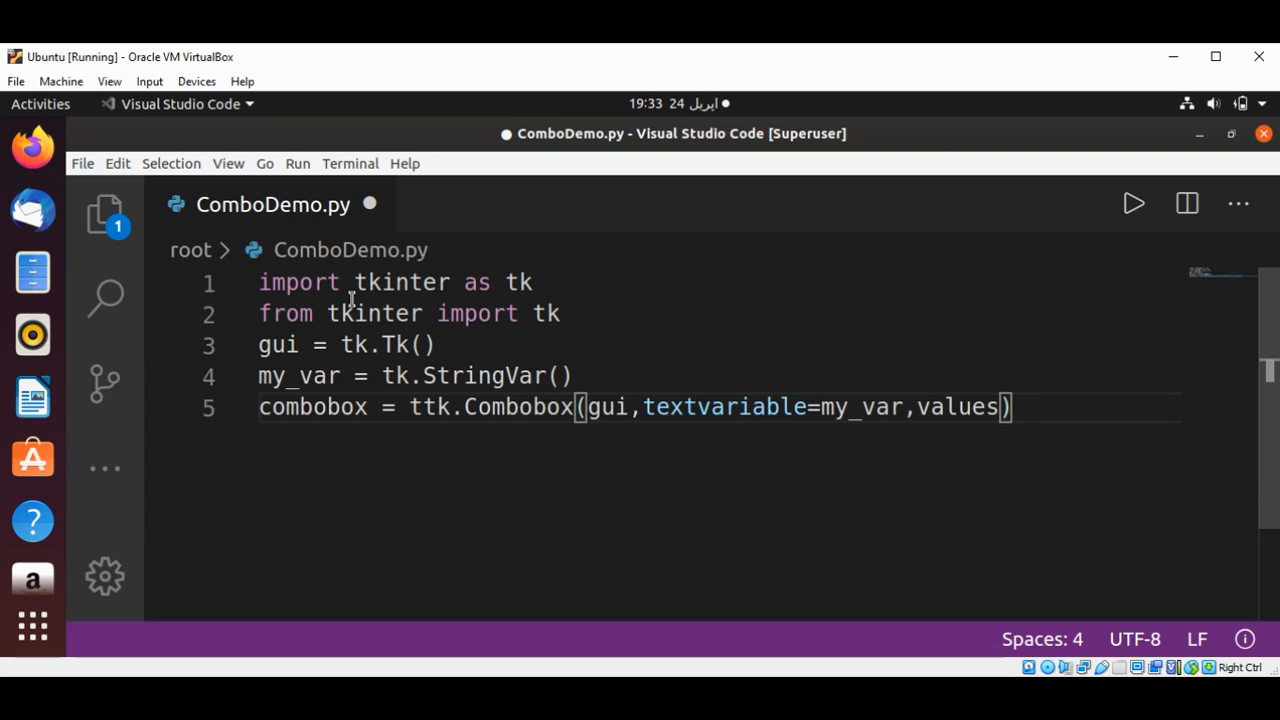
type("=[\"")
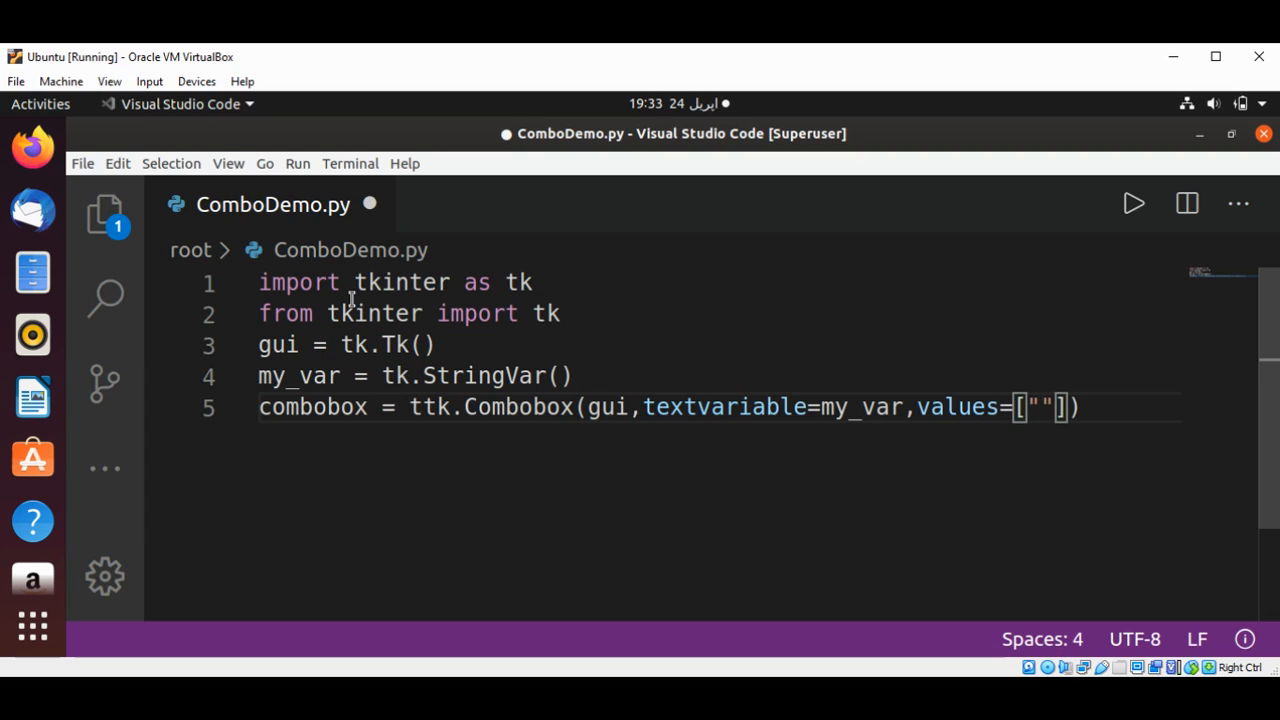
type("Java")
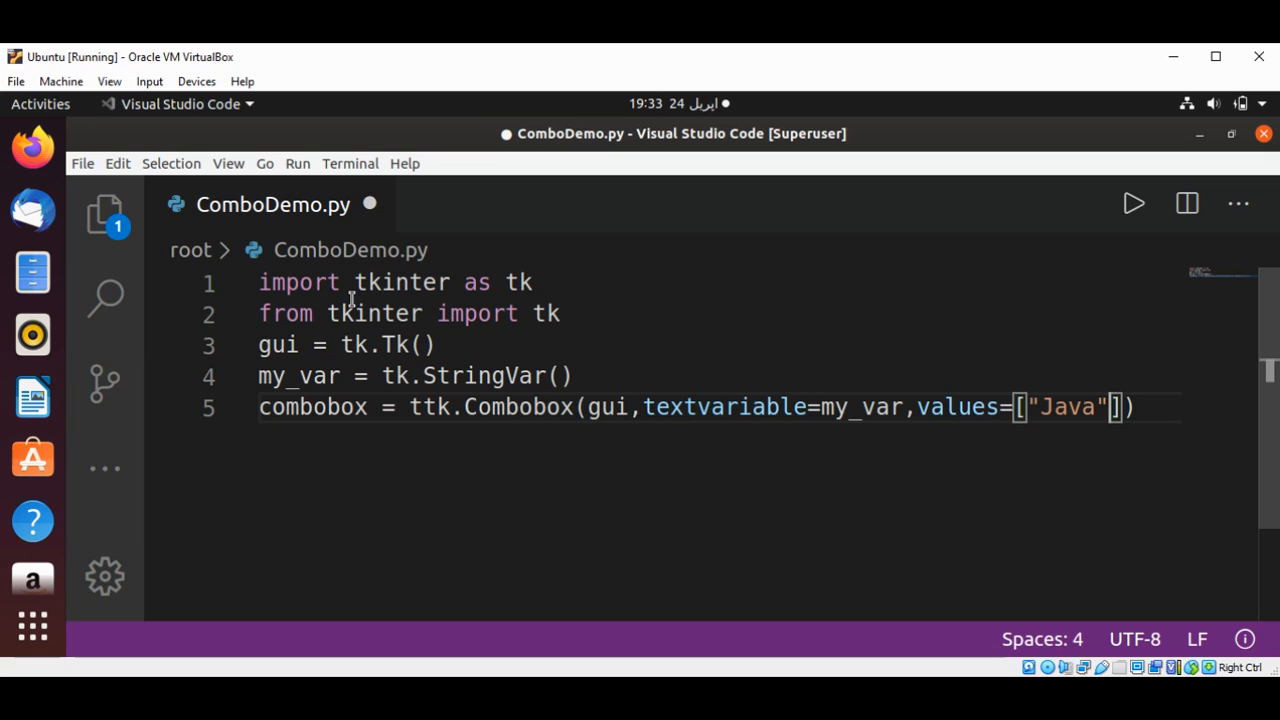
type(",\"\"")
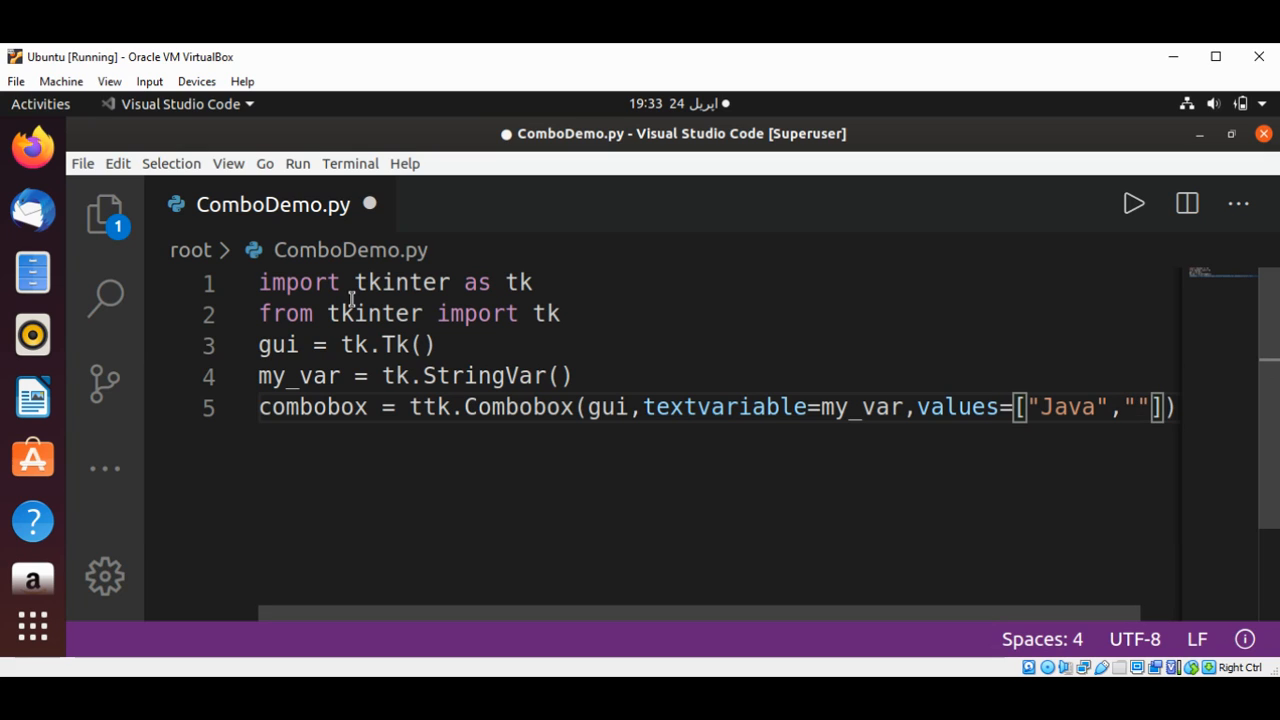
type("Python")
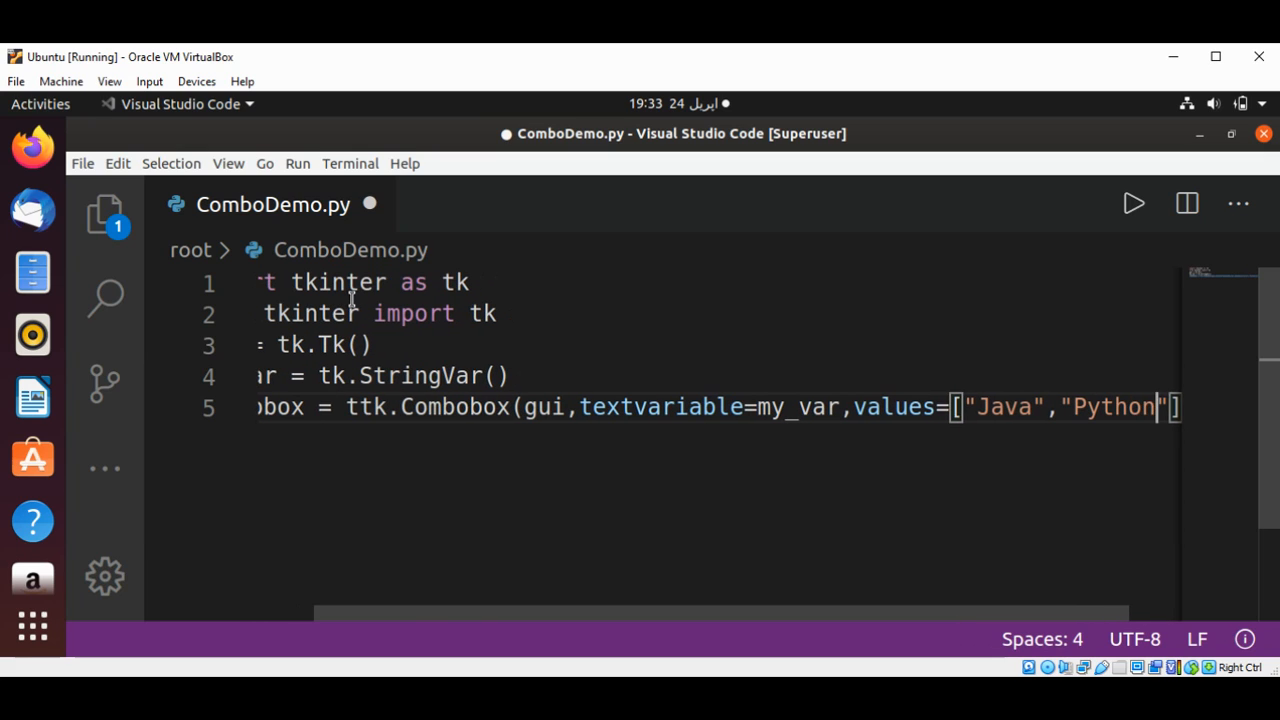
type(",")
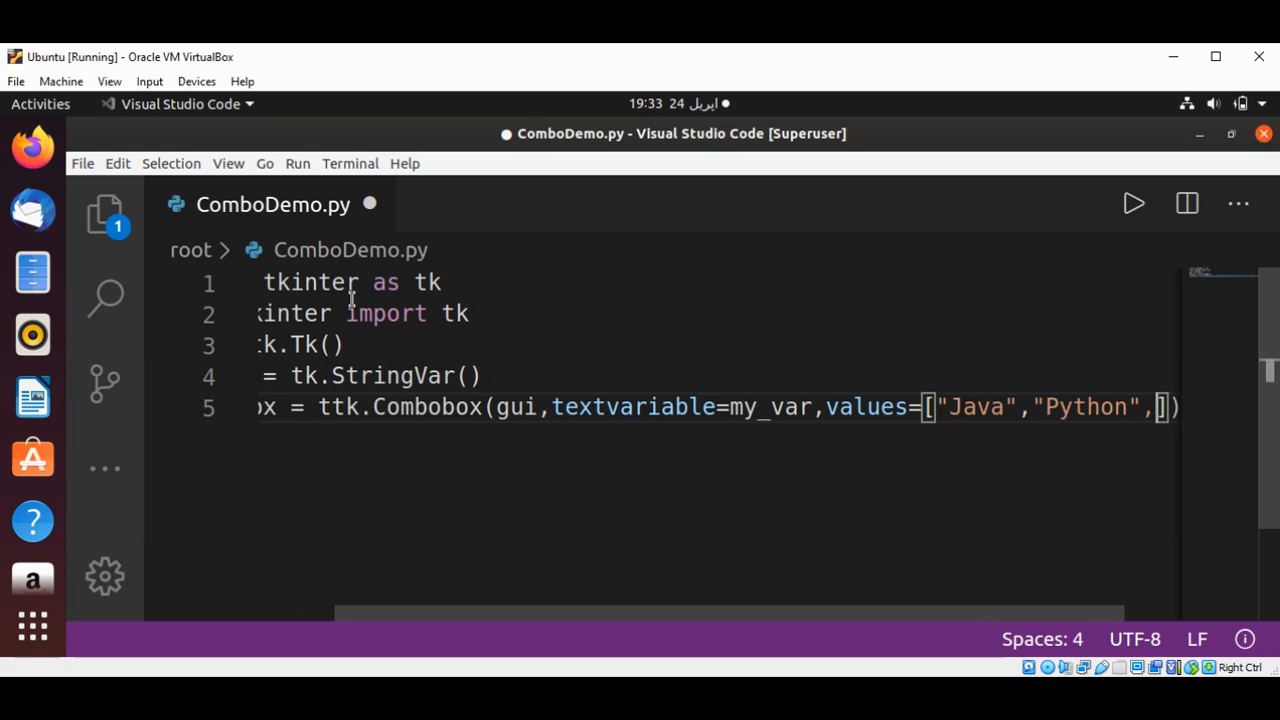
type("\"C++\"")
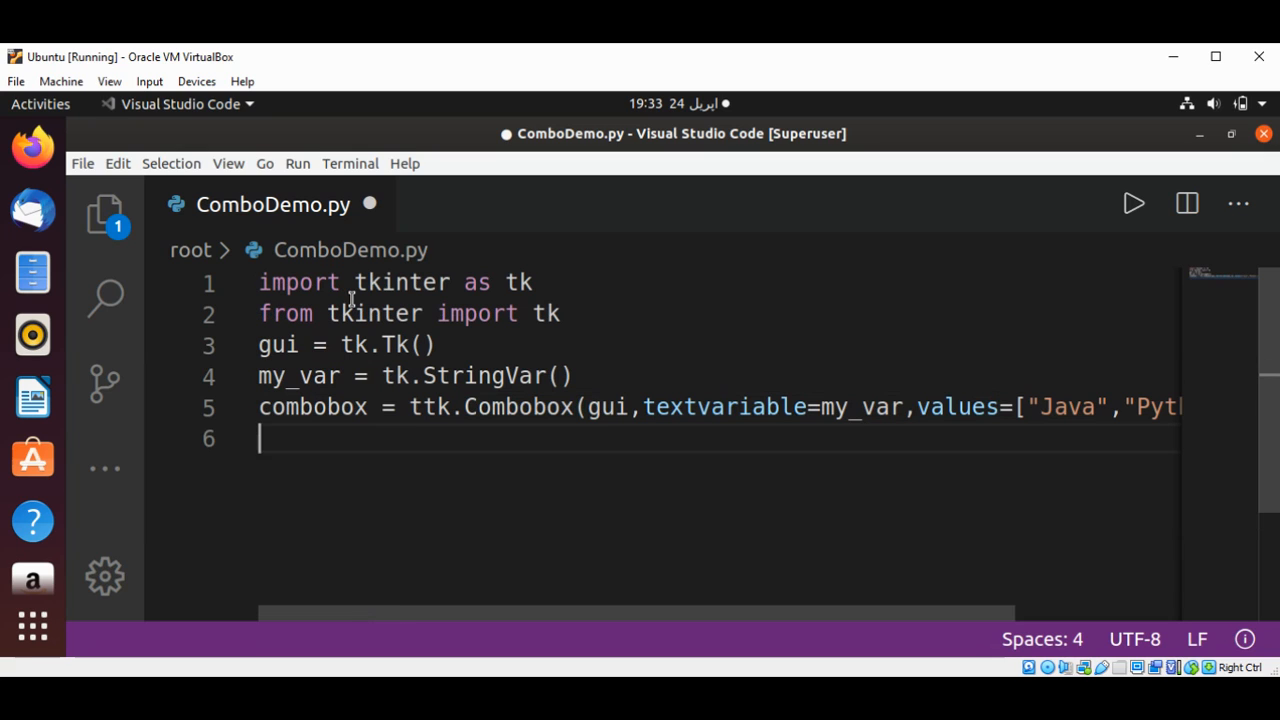
Write 'combobox.pack()' on a new line
type("c")
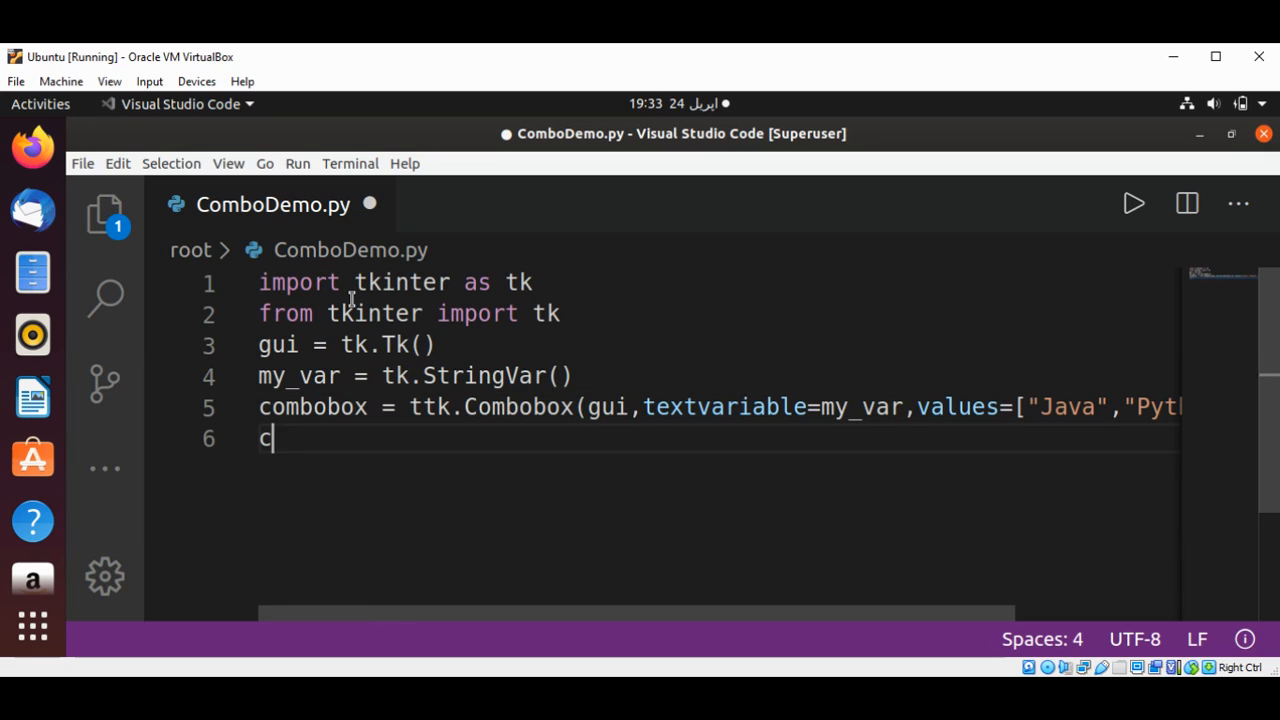
type("ombo")
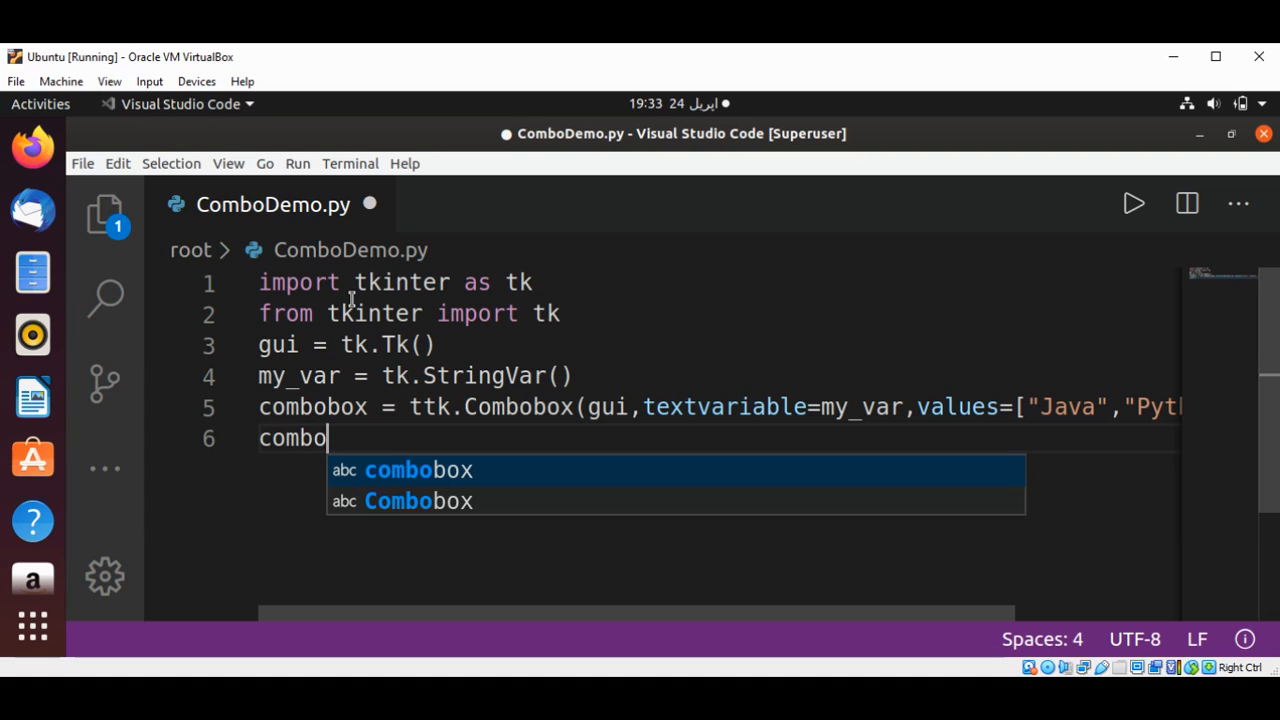
type("o")
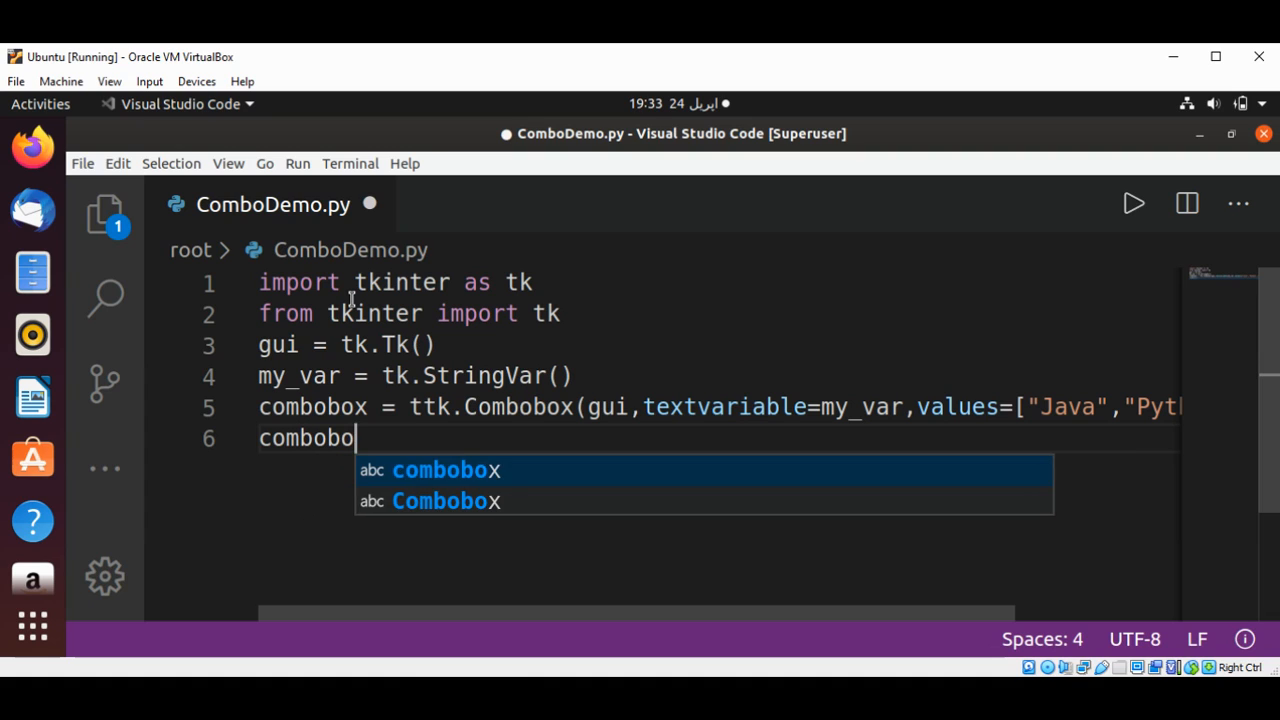
type("x.pack")
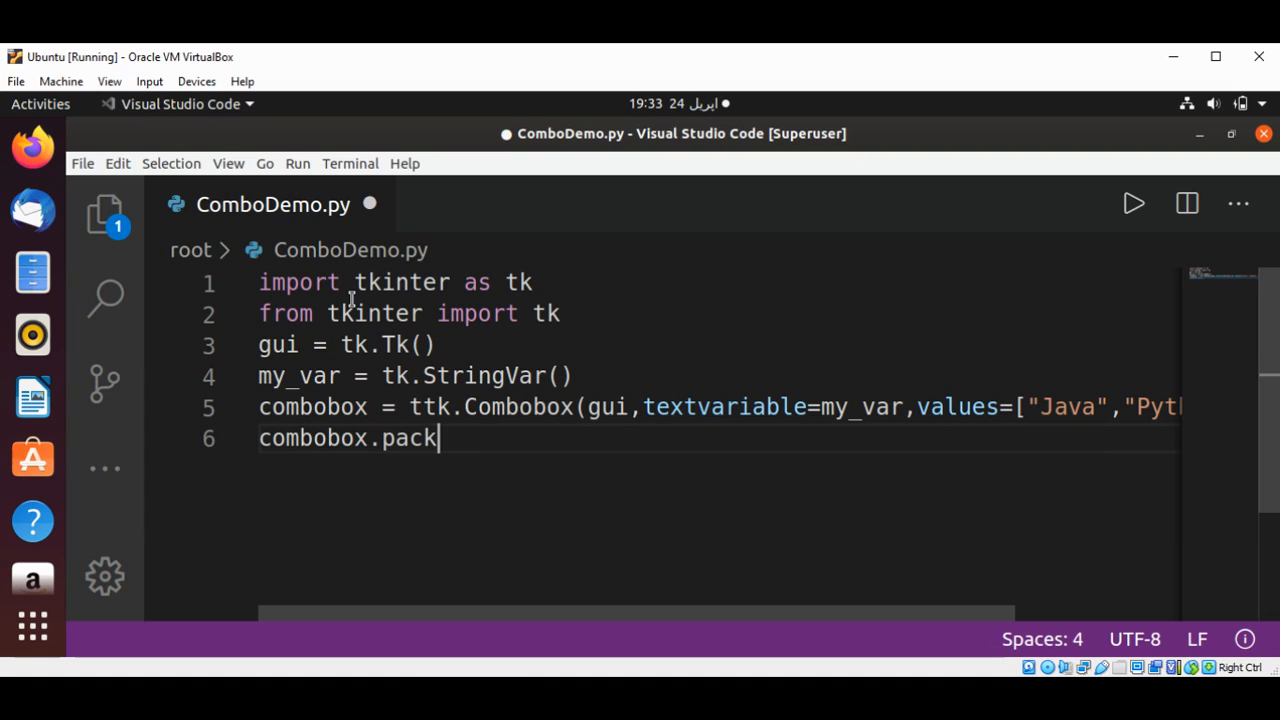
type("()")
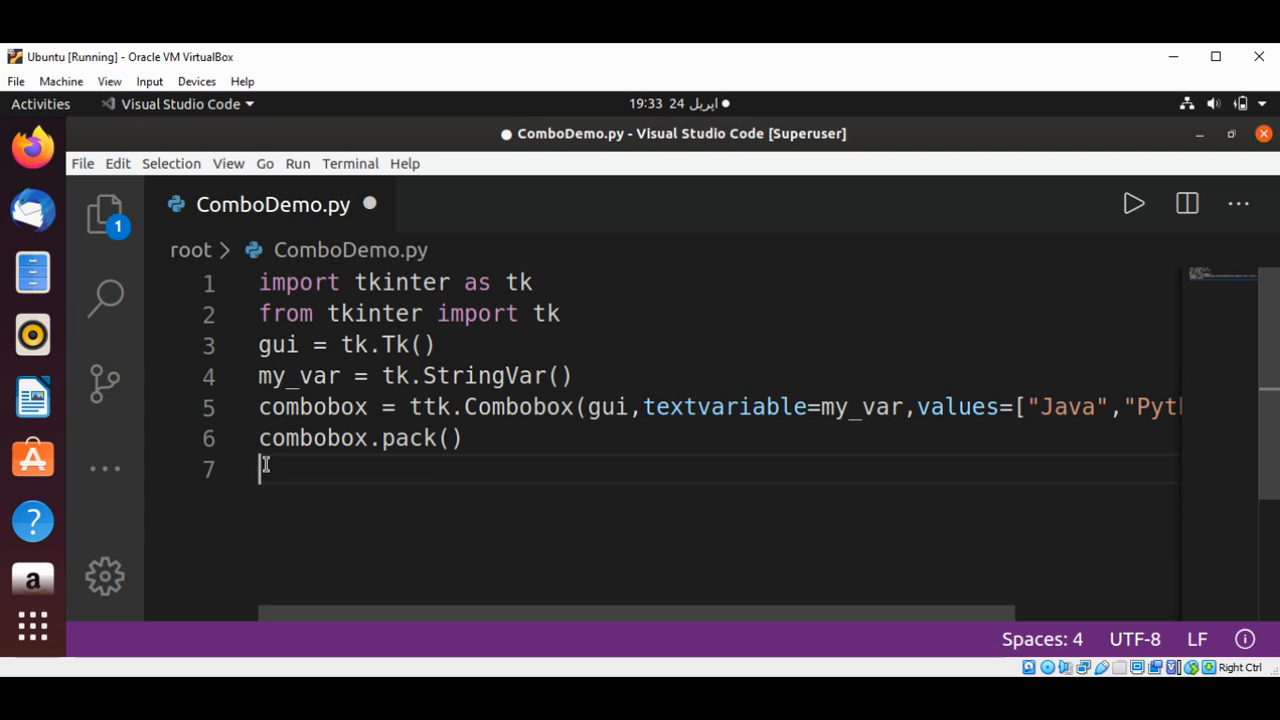
Write 'gui.mainloop()', correcting the mistyped comma to a dot
type("gui")
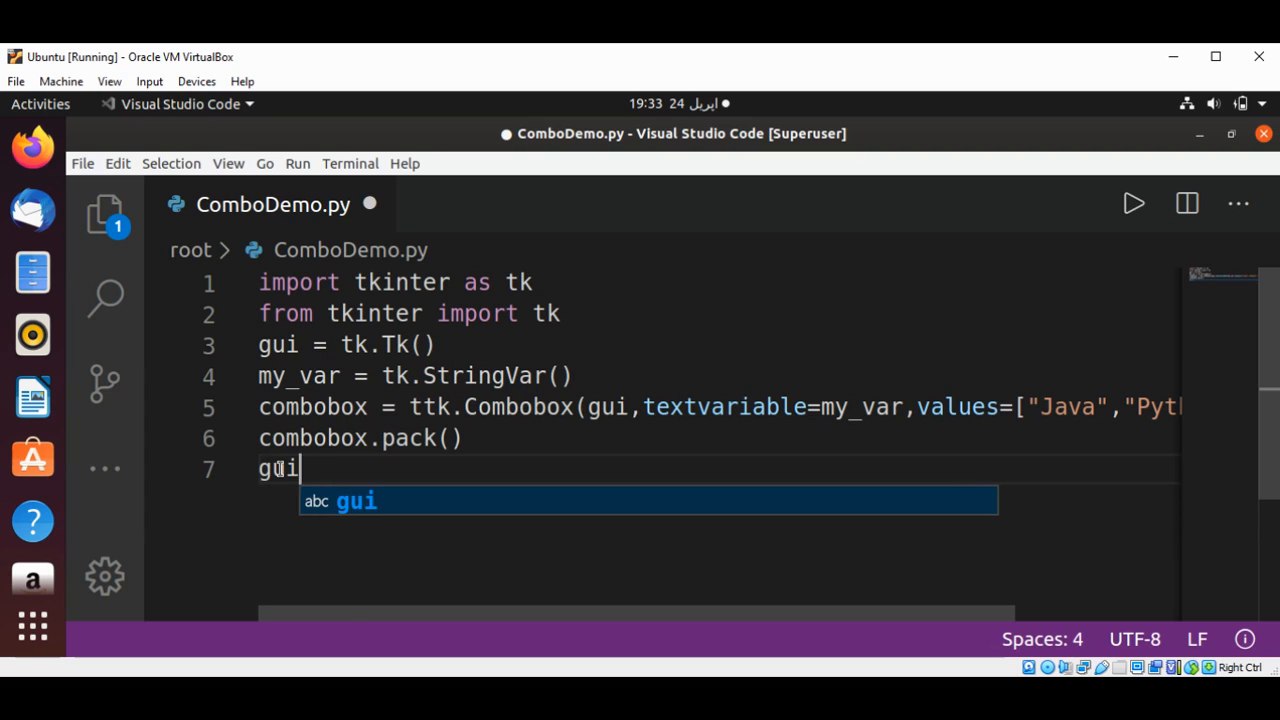
type(",mainloop")
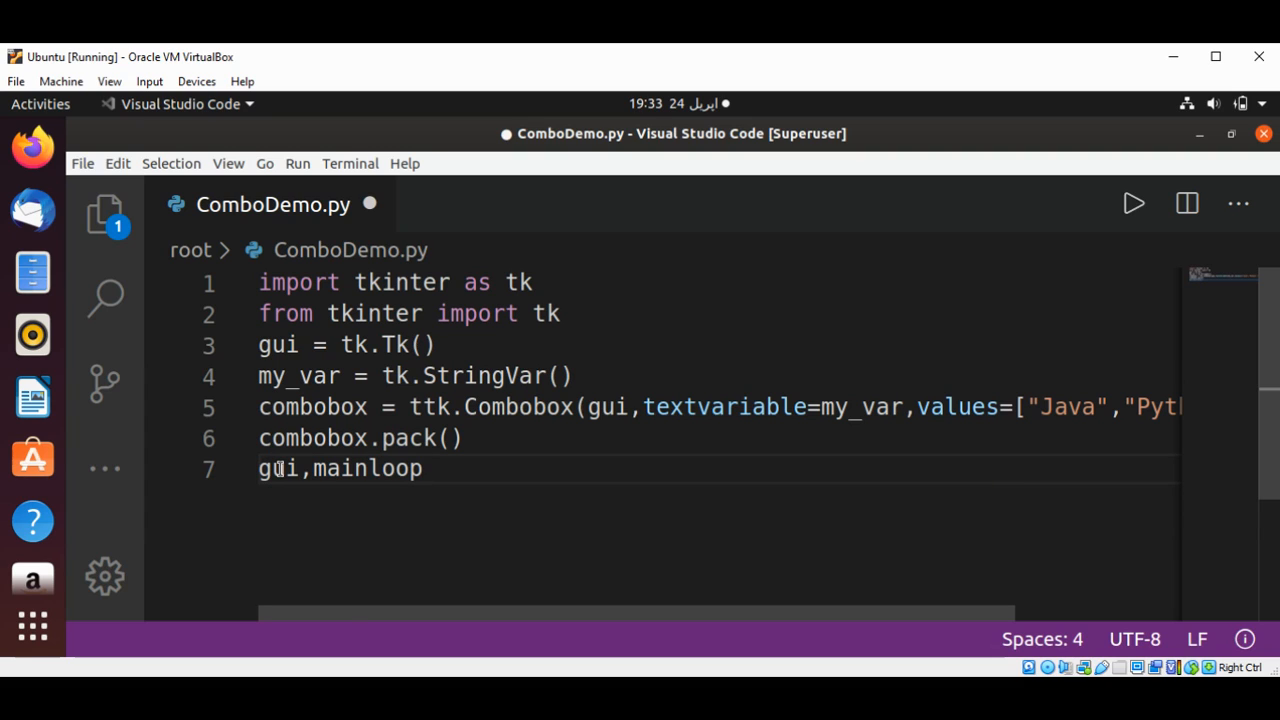
key("BackSpace")
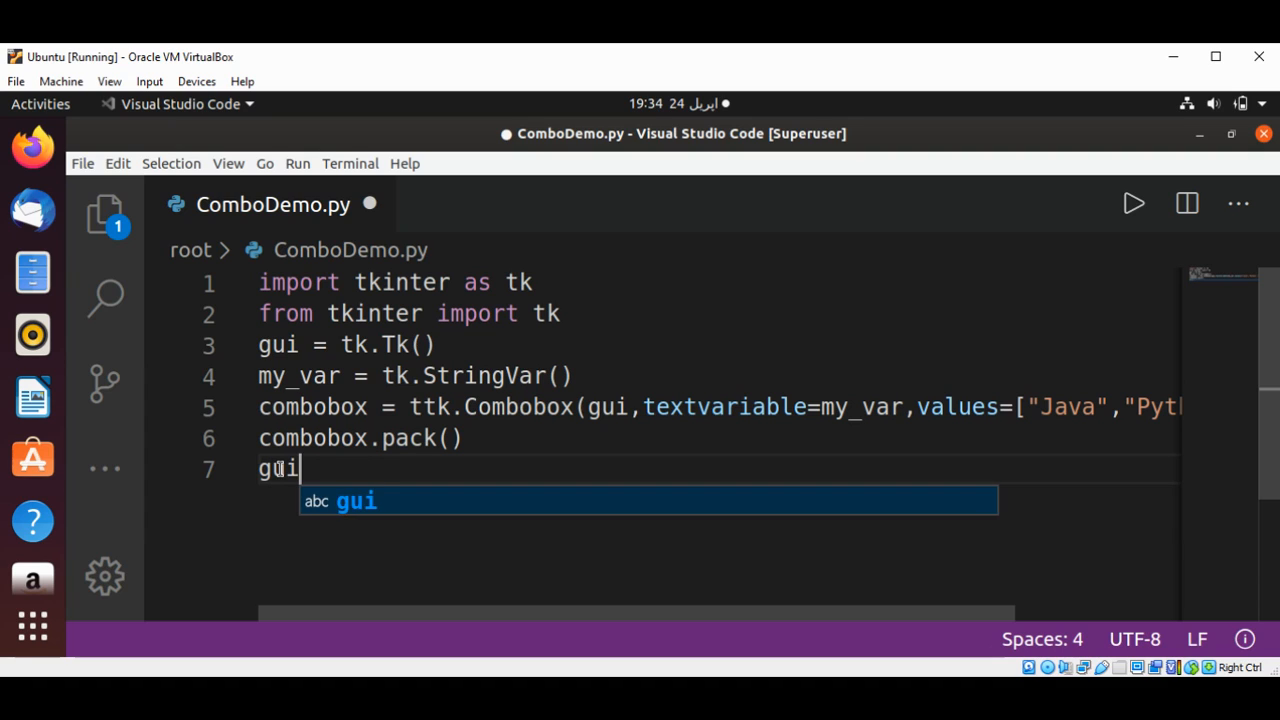
type(".mainl")
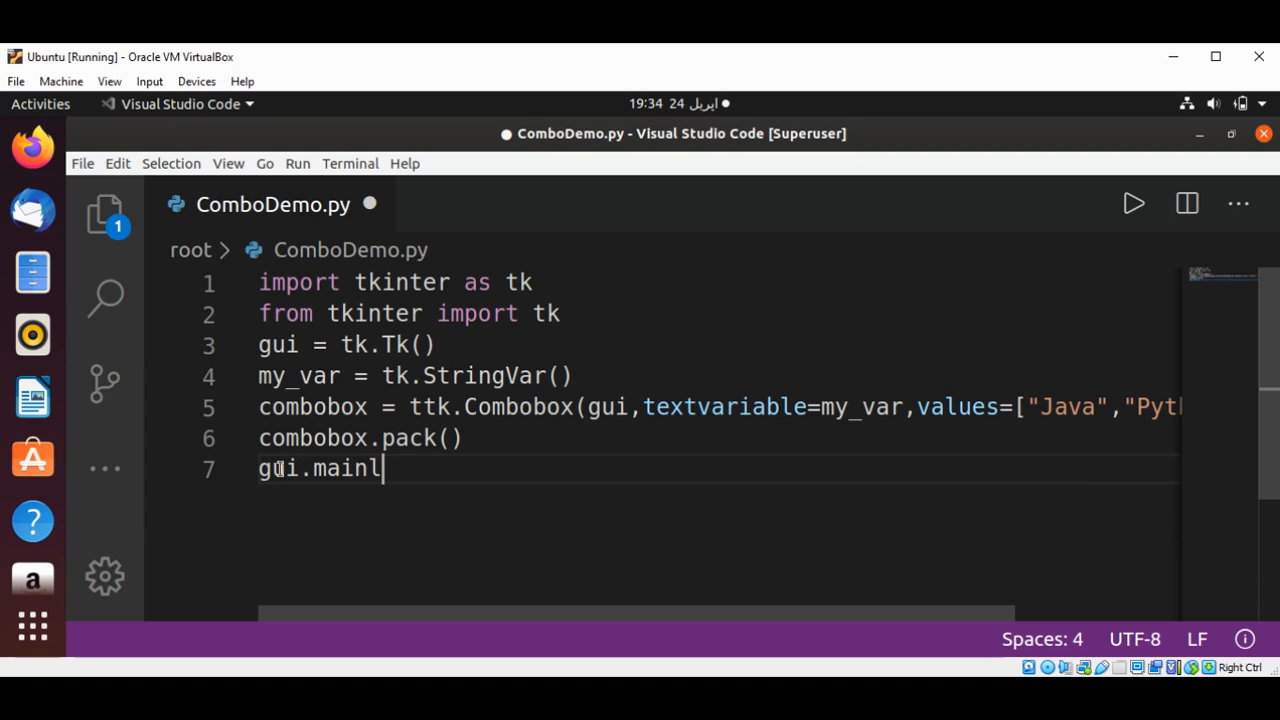
type("oop()")
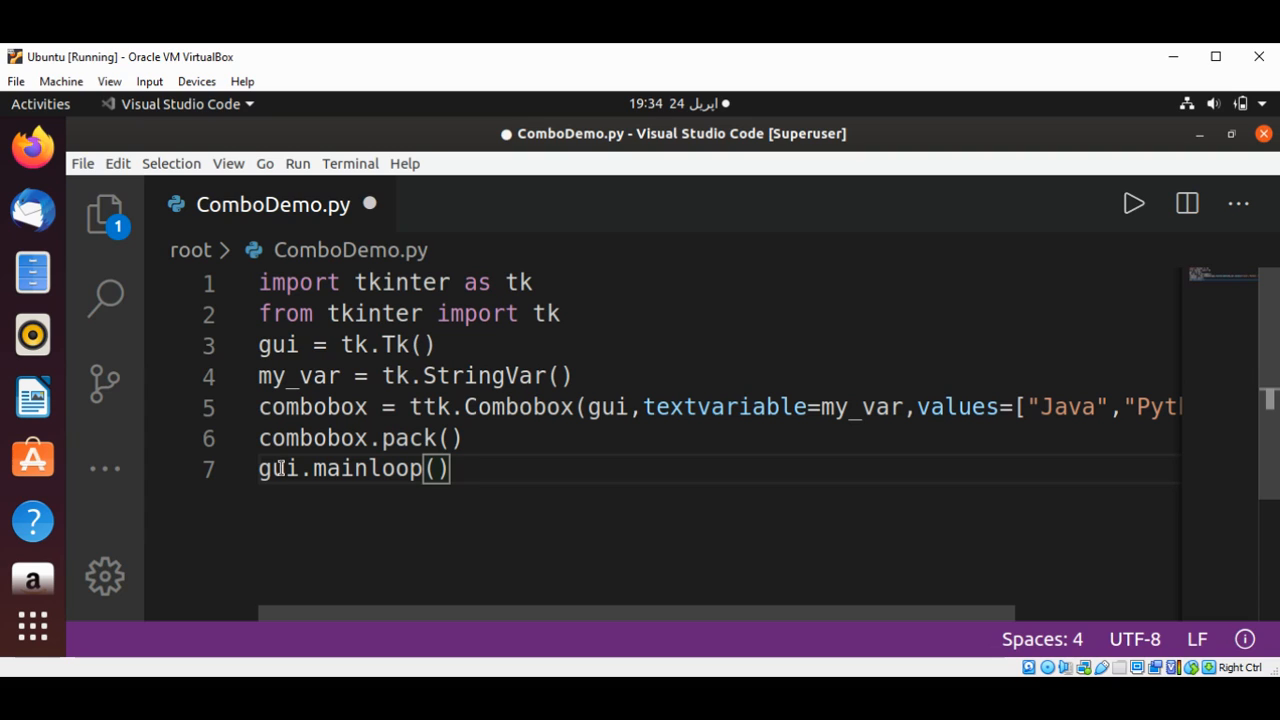
double_click(518, 408)
type("t")
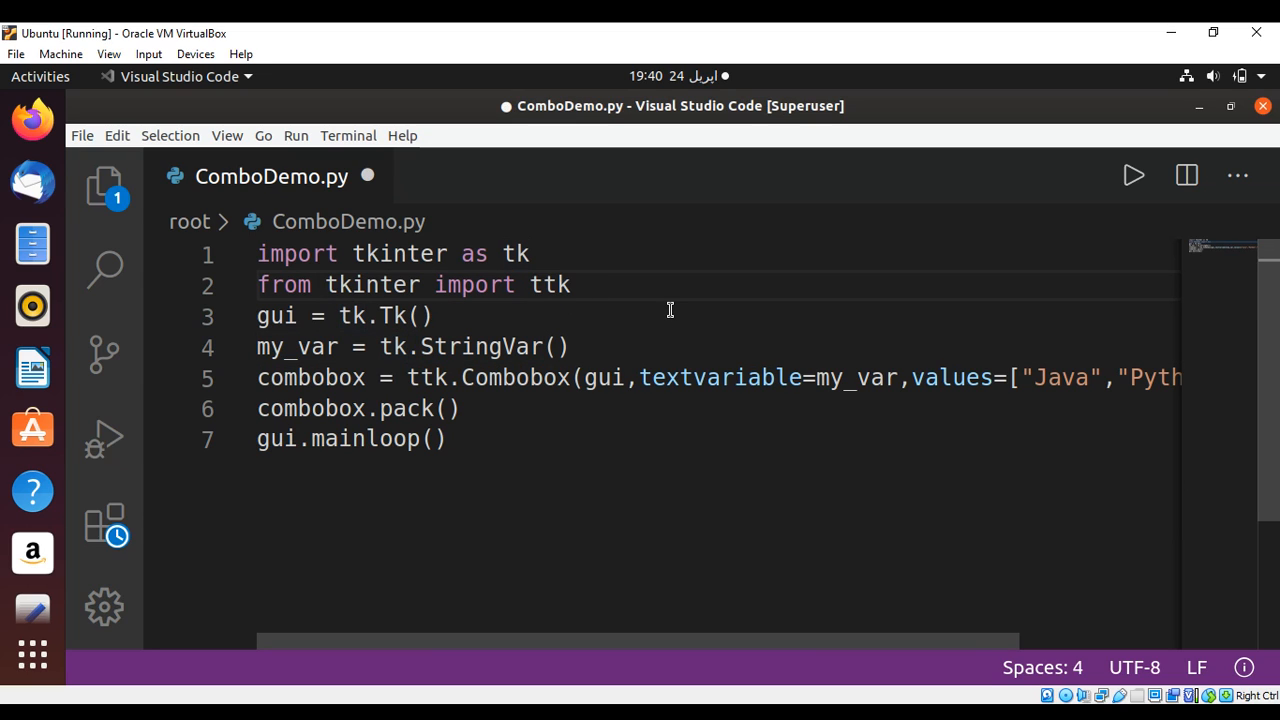
Save and run ComboDemo.py so the tk window with the combobox appears
key("ctrl+s")
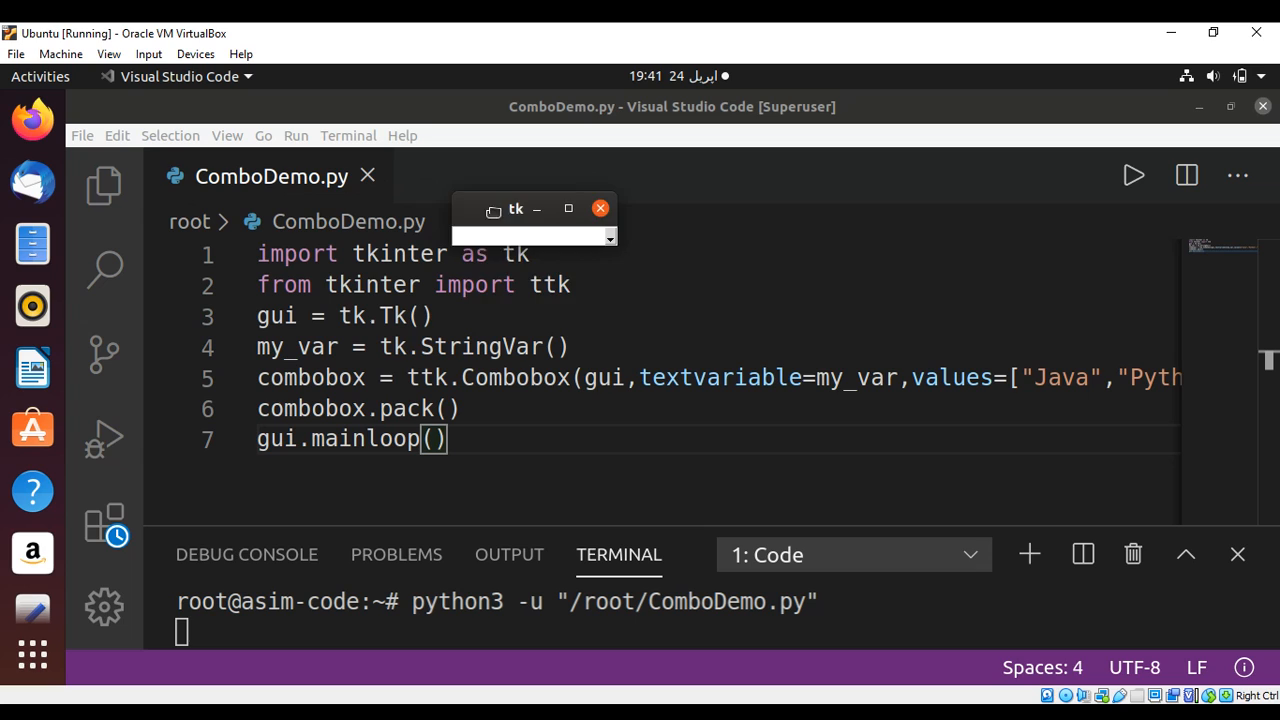
Move the tk window over the editor and drop down the combobox showing Java, Python, C++
left_click_drag(530, 208, 630, 292)
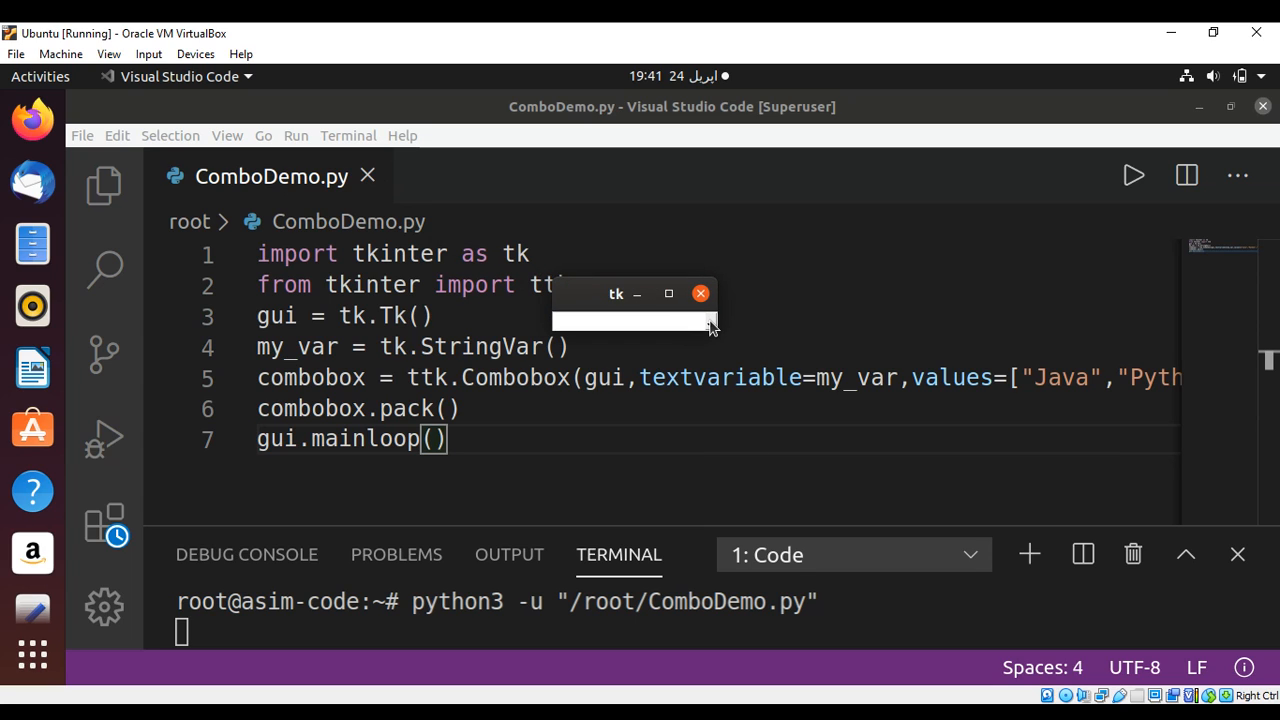
left_click(710, 322)
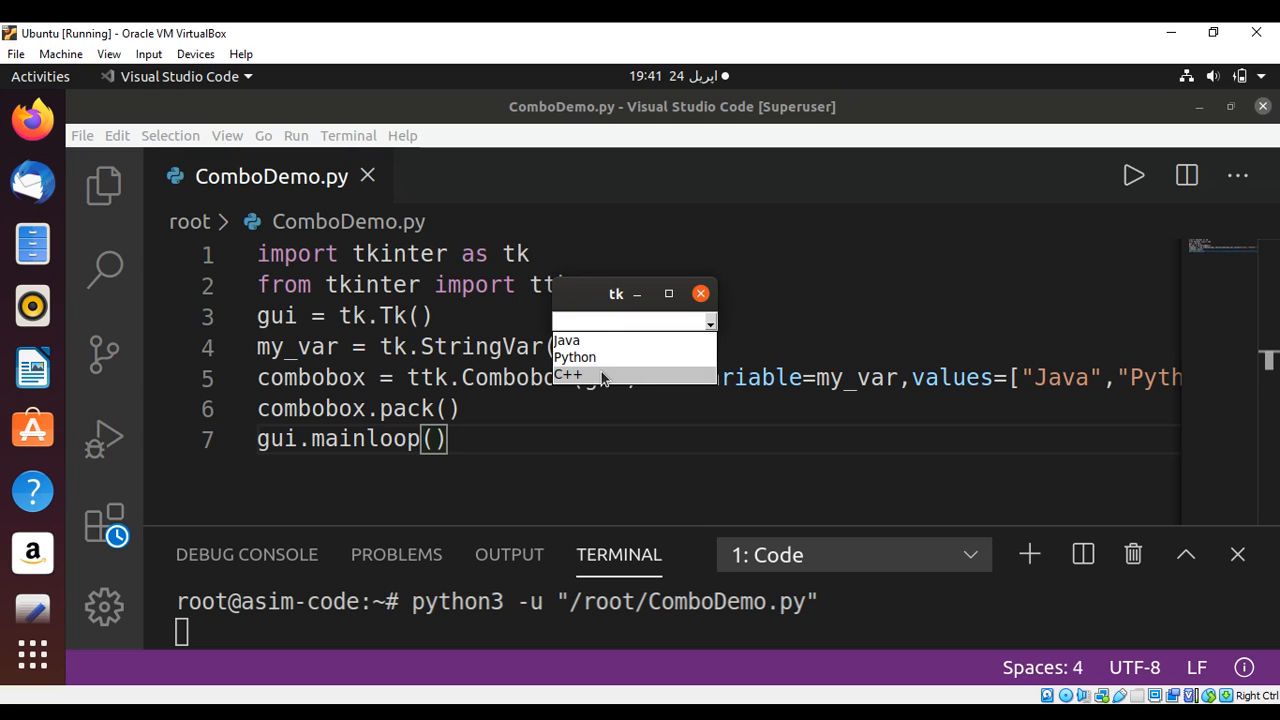
mouse_move(574, 356)
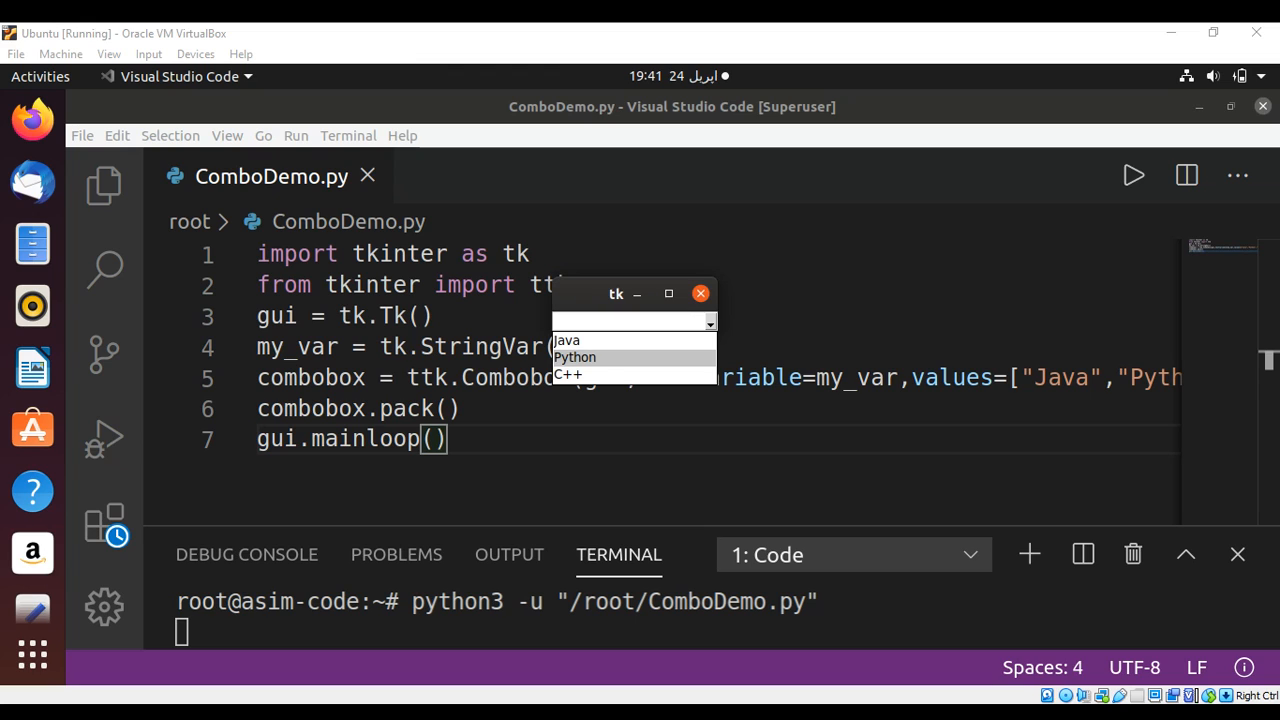
mouse_move(780, 692)
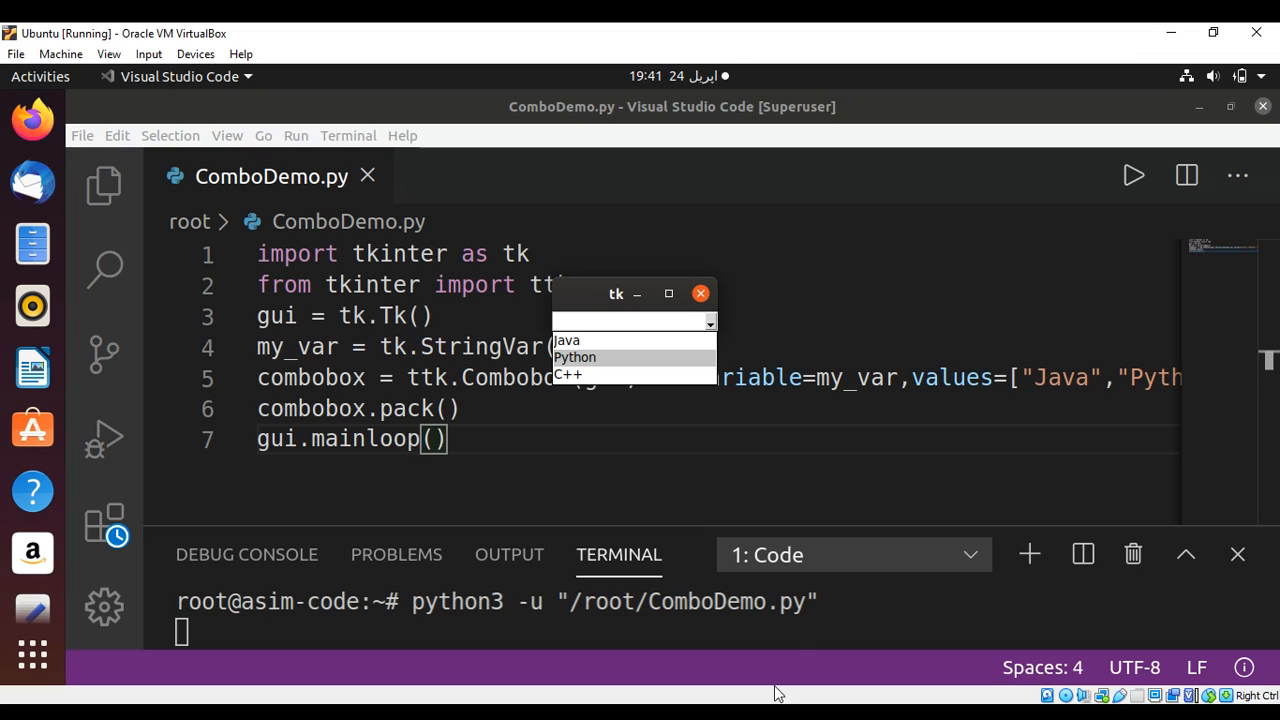